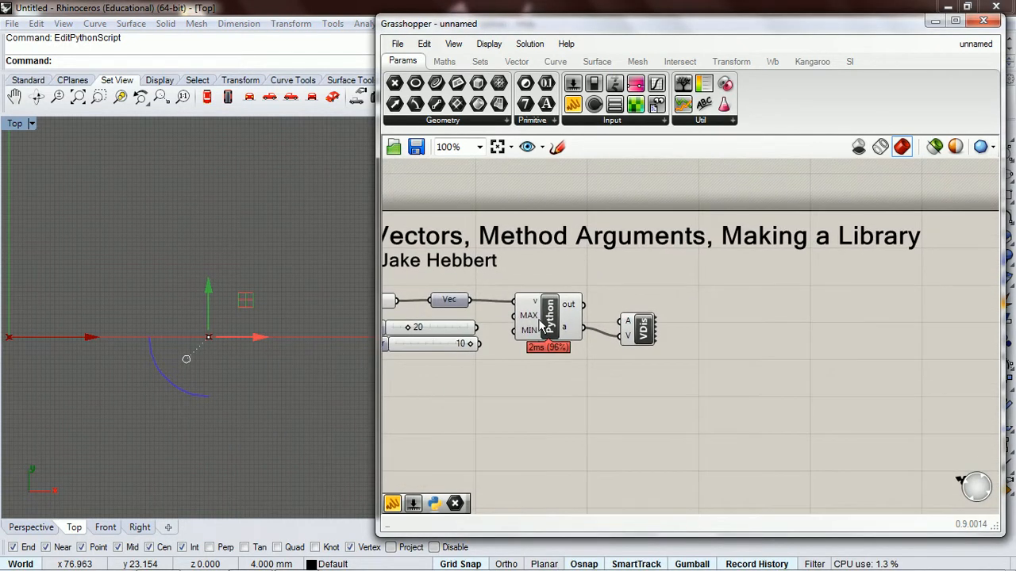
Look at the existing Python component's limitVec code and close its editor
{"action": "double_click", "coordinate": [549, 315]}
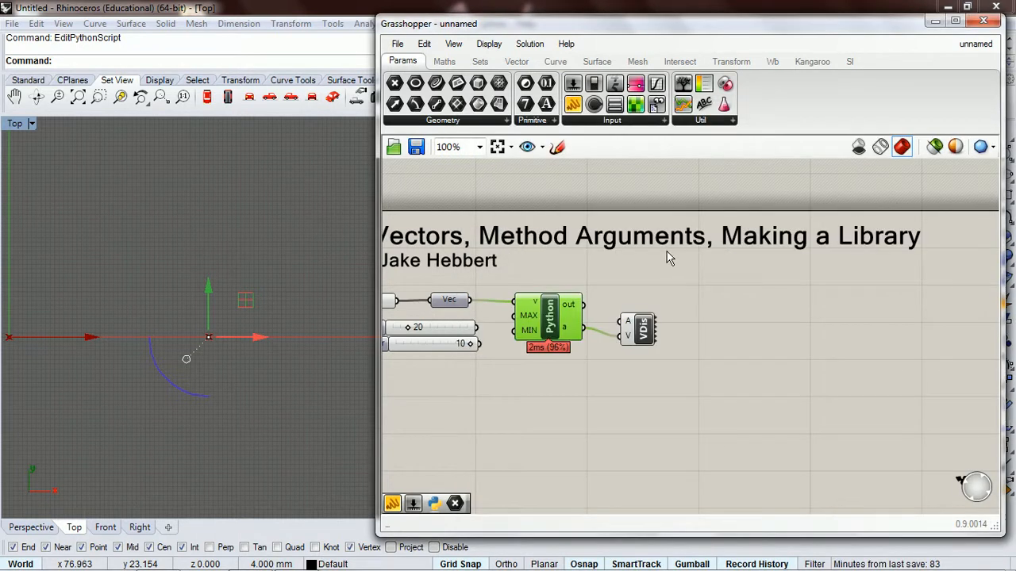
{"action": "mouse_move", "coordinate": [67, 67]}
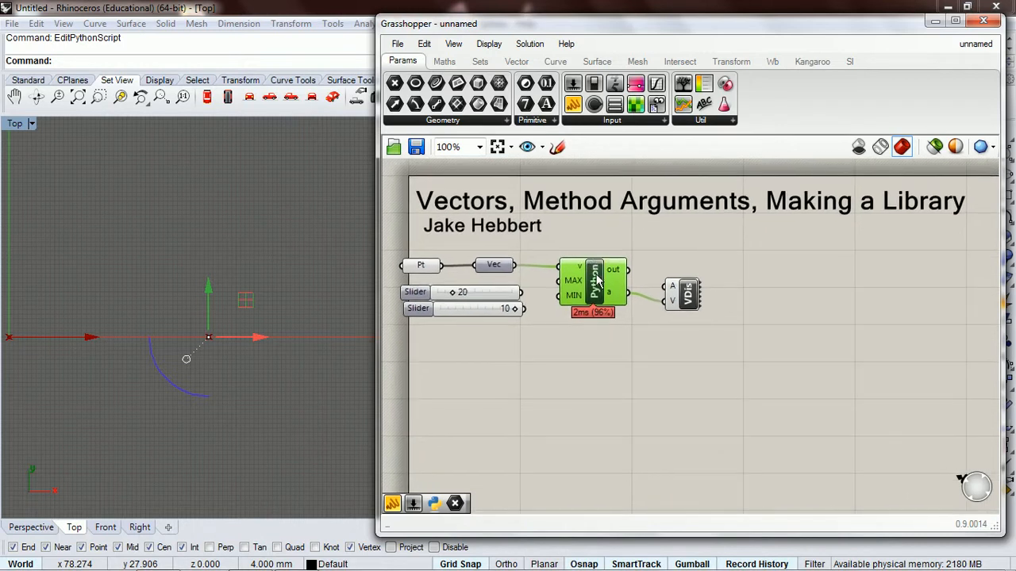
{"action": "double_click", "coordinate": [594, 279]}
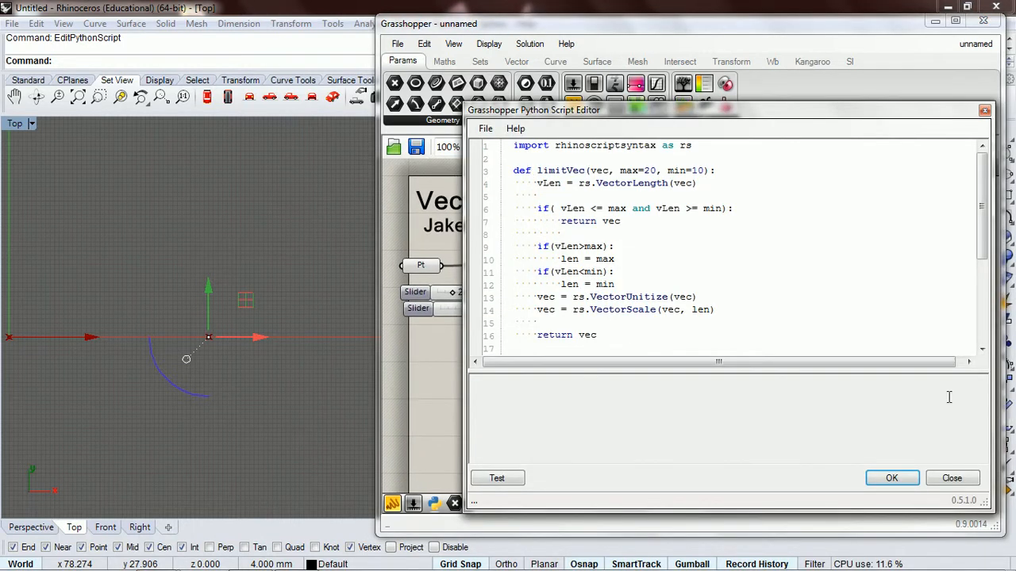
{"action": "left_click", "coordinate": [892, 478]}
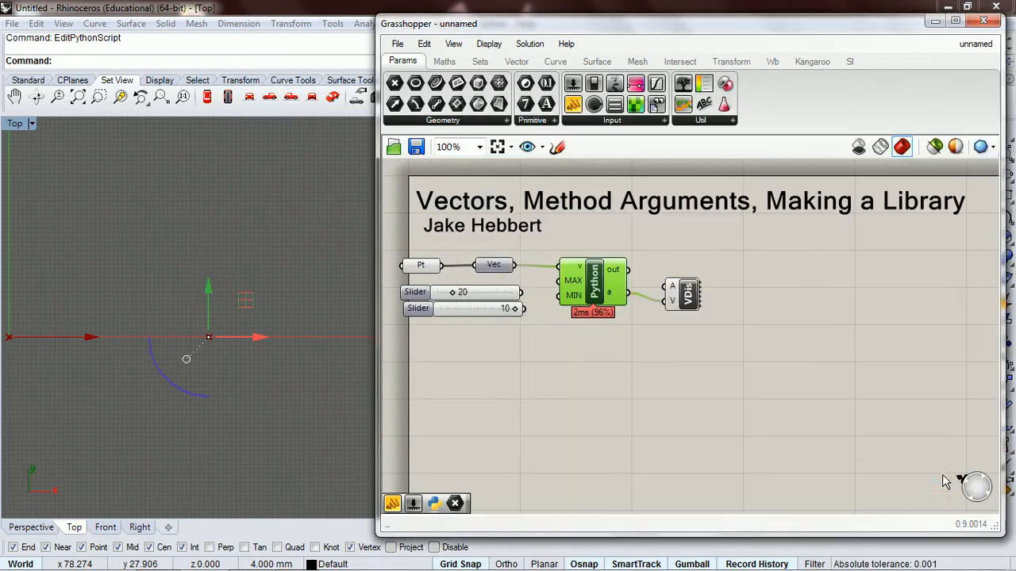
{"action": "mouse_move", "coordinate": [540, 365]}
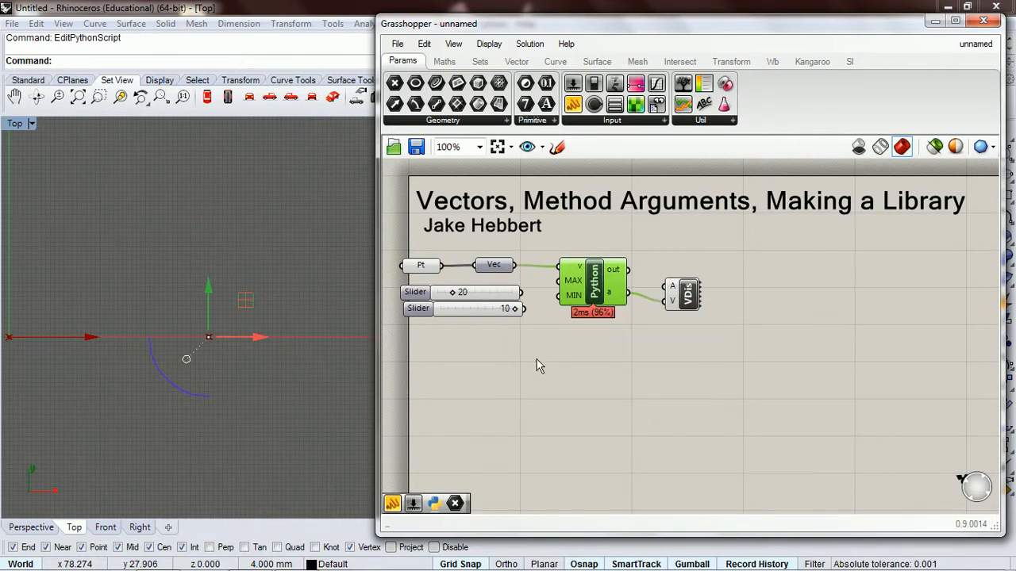
Add a Python Script component via 'py' search and select all the limitVec code to copy
{"action": "double_click", "coordinate": [540, 365]}
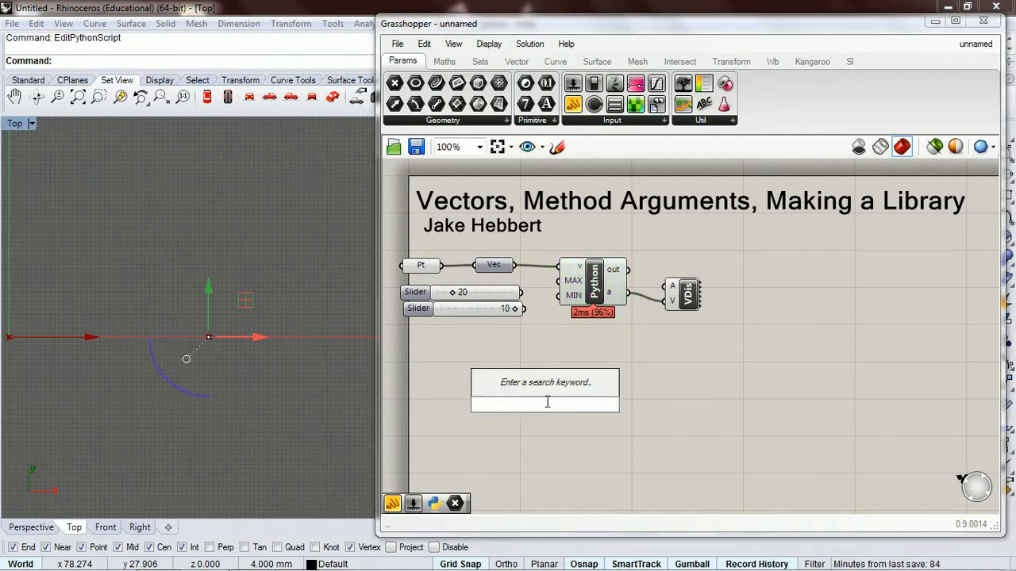
{"action": "type", "text": "pyt"}
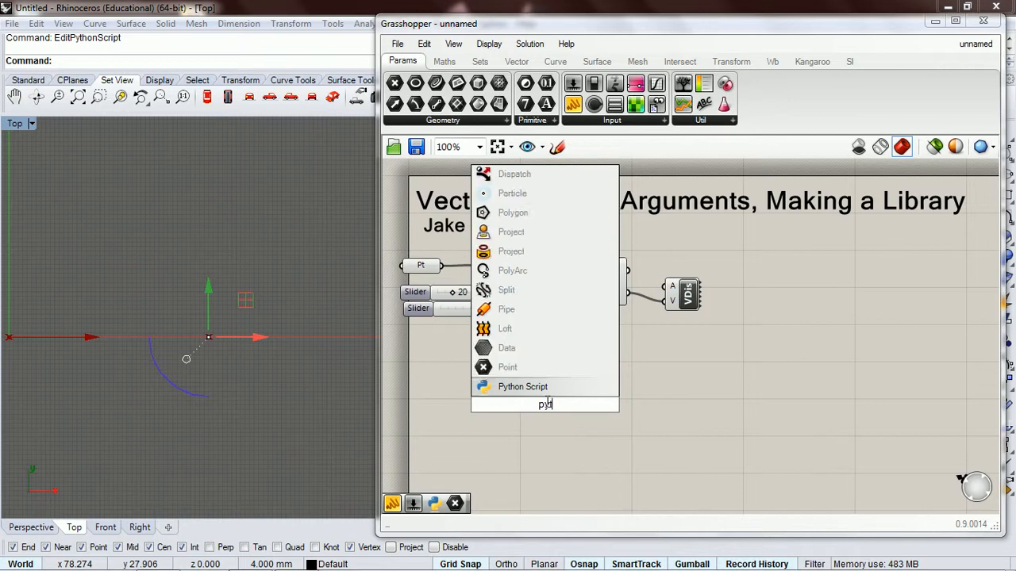
{"action": "left_click", "coordinate": [522, 388]}
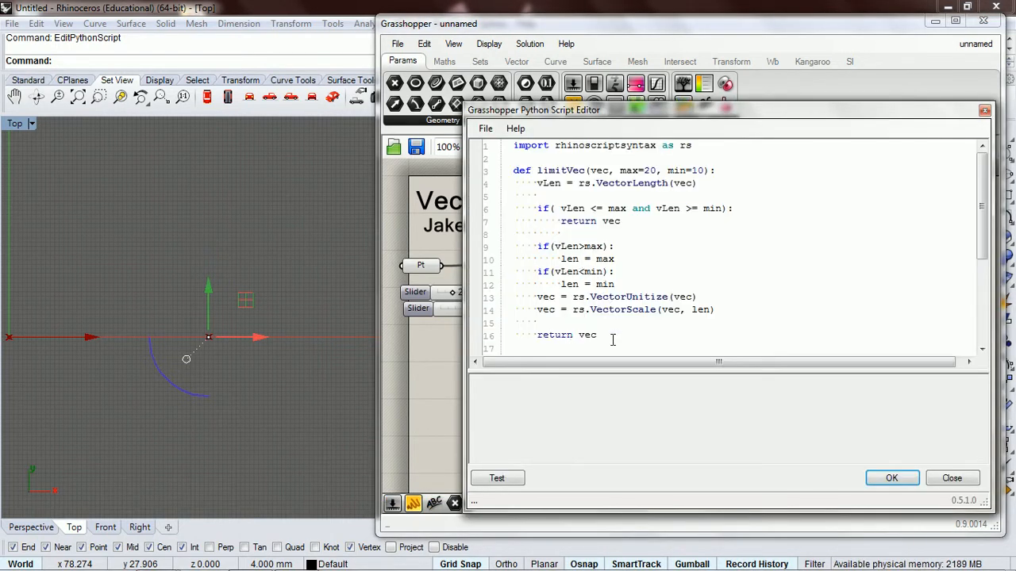
{"action": "key", "text": "ctrl+a"}
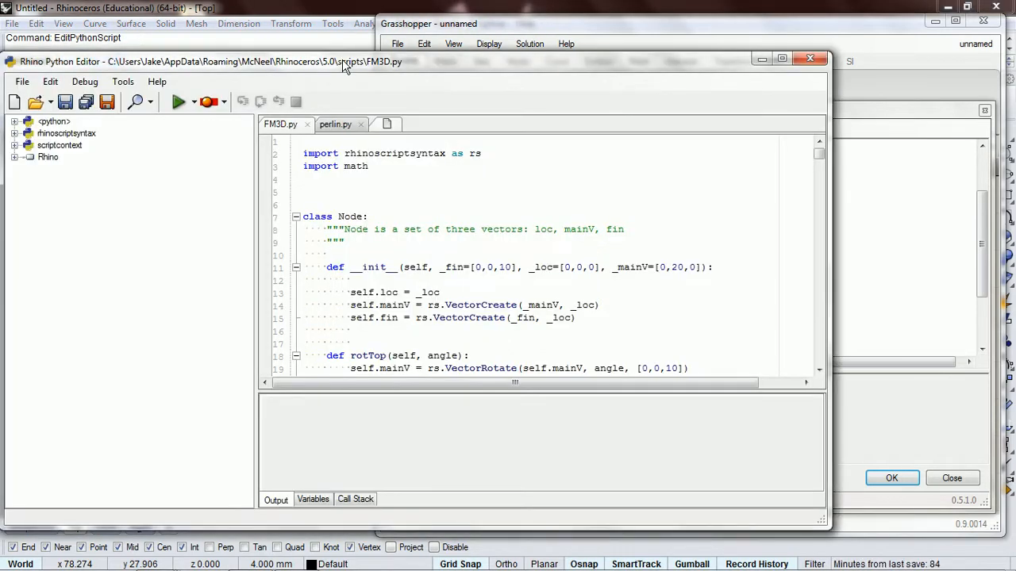
Create a new empty script in the Rhino Python Editor via File > New
{"action": "left_click", "coordinate": [14, 101]}
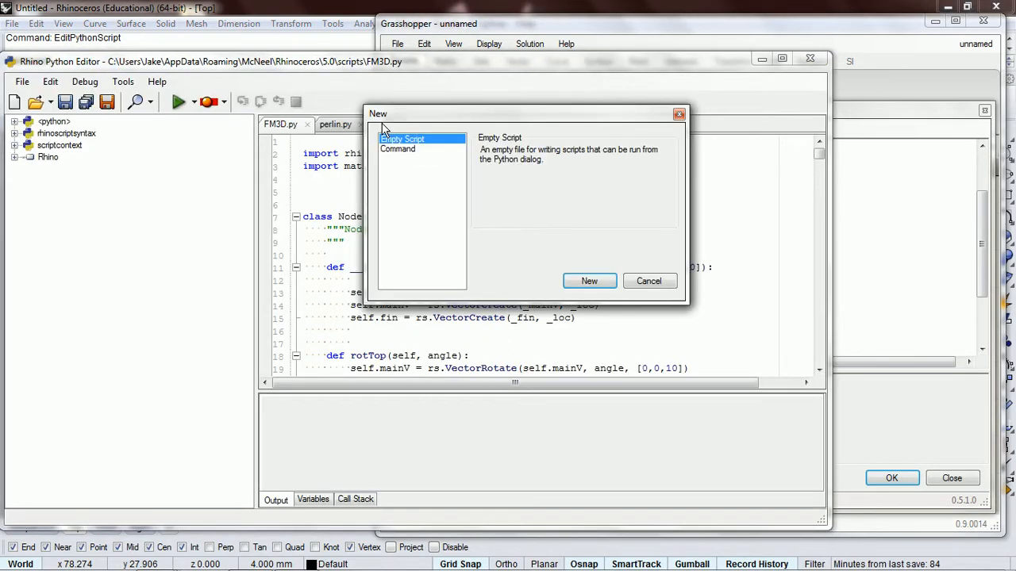
{"action": "left_click", "coordinate": [588, 281]}
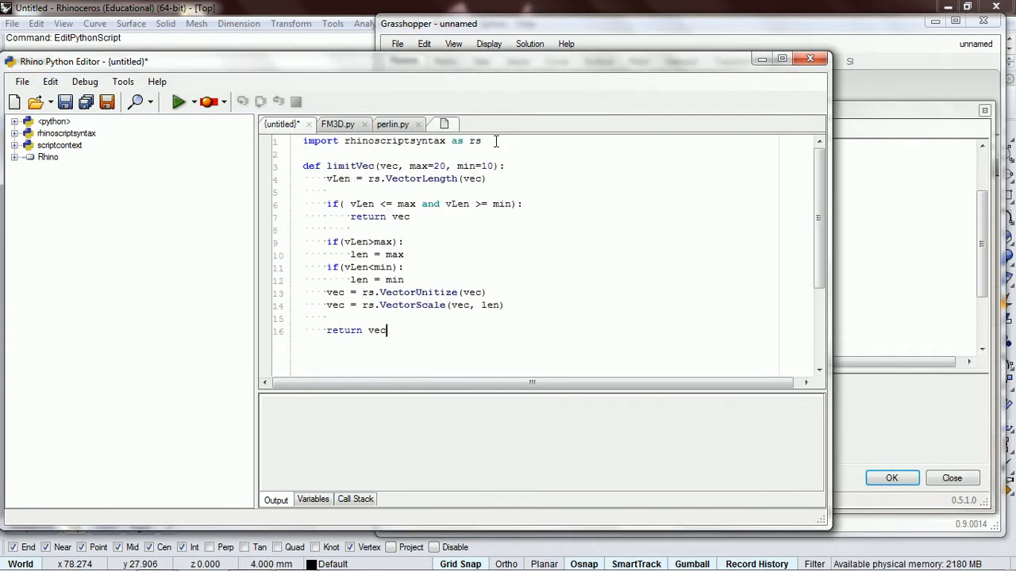
Insert a triple-quoted docstring block below the limitVec definition
{"action": "key", "text": "enter"}
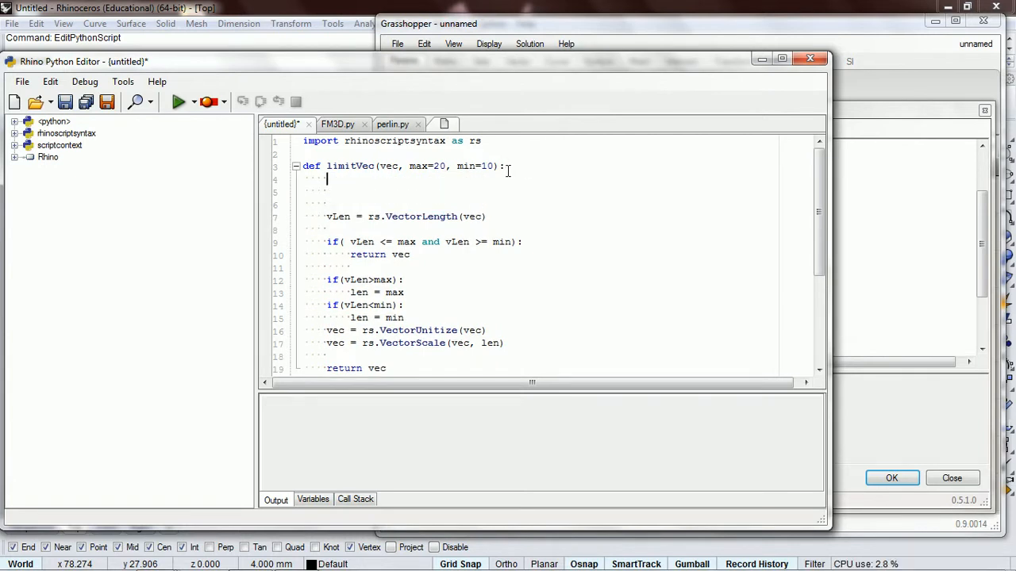
{"action": "type", "text": "\"\"\""}
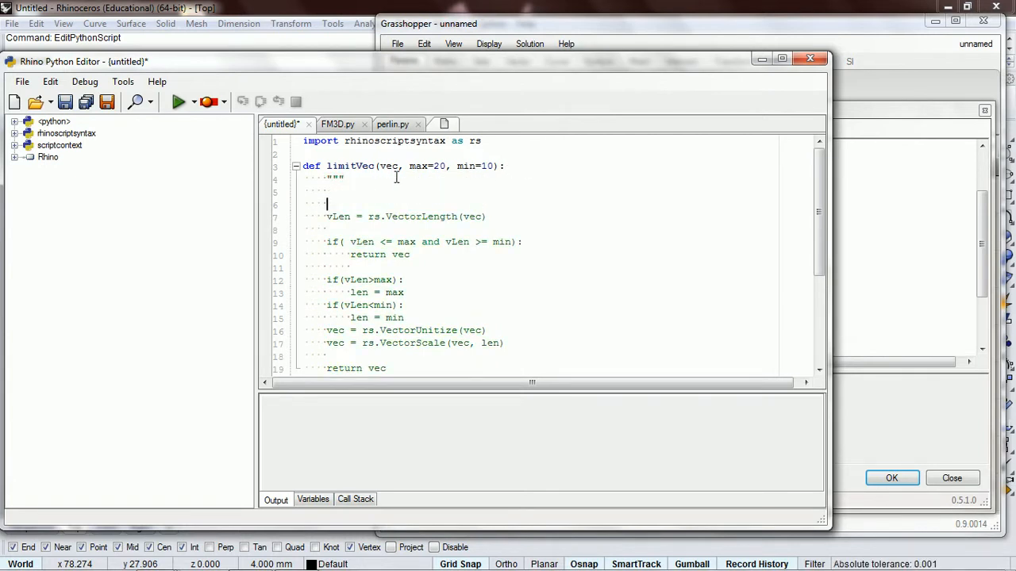
{"action": "type", "text": "\"\"\""}
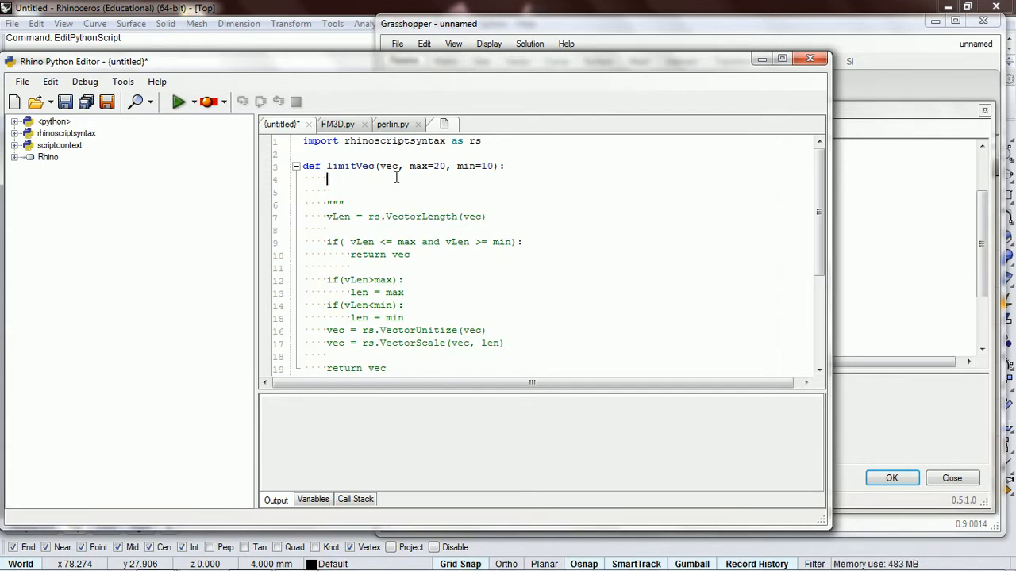
{"action": "type", "text": "\"\"\""}
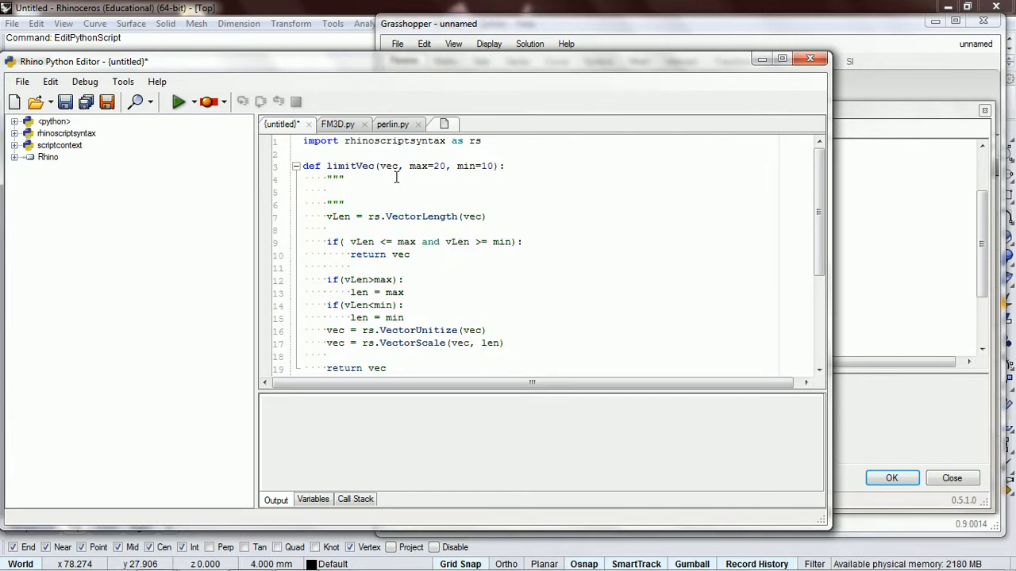
Write that limitVec returns a vector whose length is constrained between the limit variables
{"action": "type", "text": "limit"}
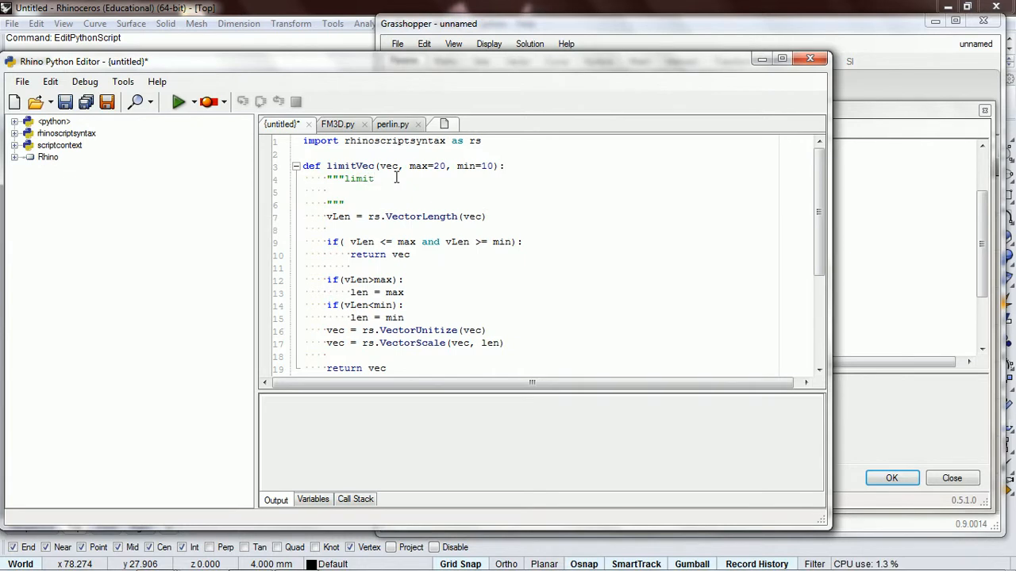
{"action": "type", "text": "Vec"}
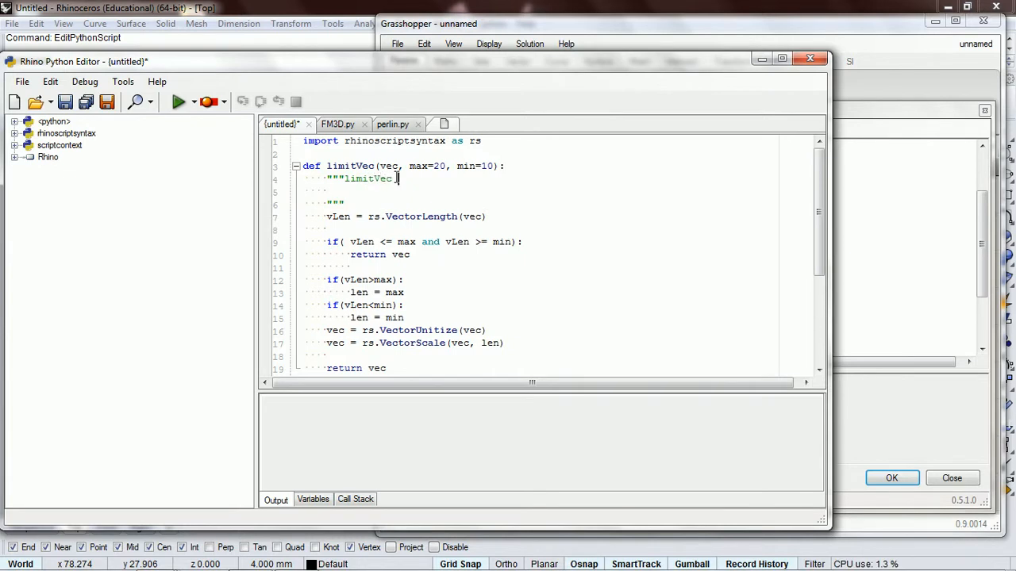
{"action": "type", "text": "returns a"}
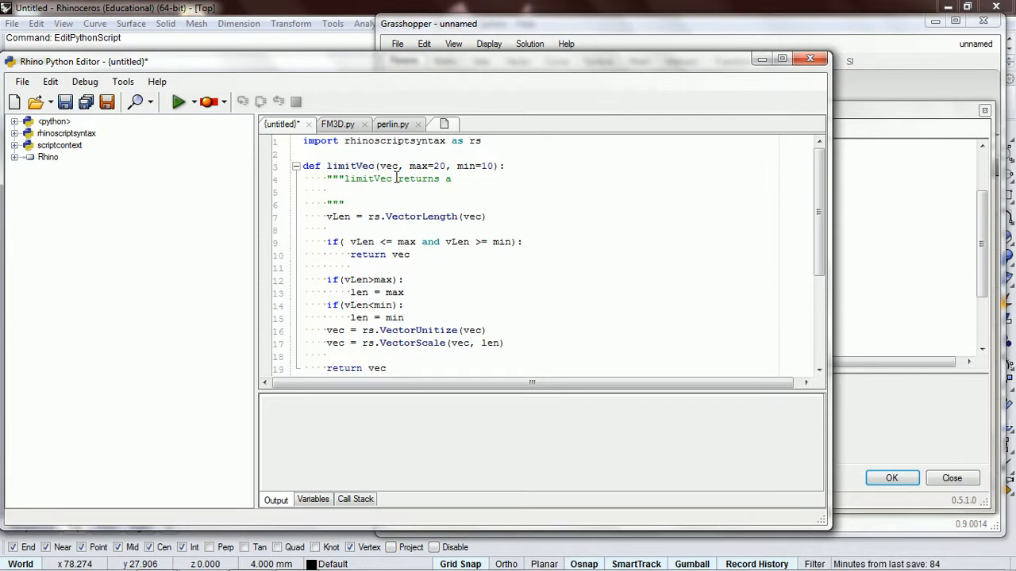
{"action": "type", "text": "vector"}
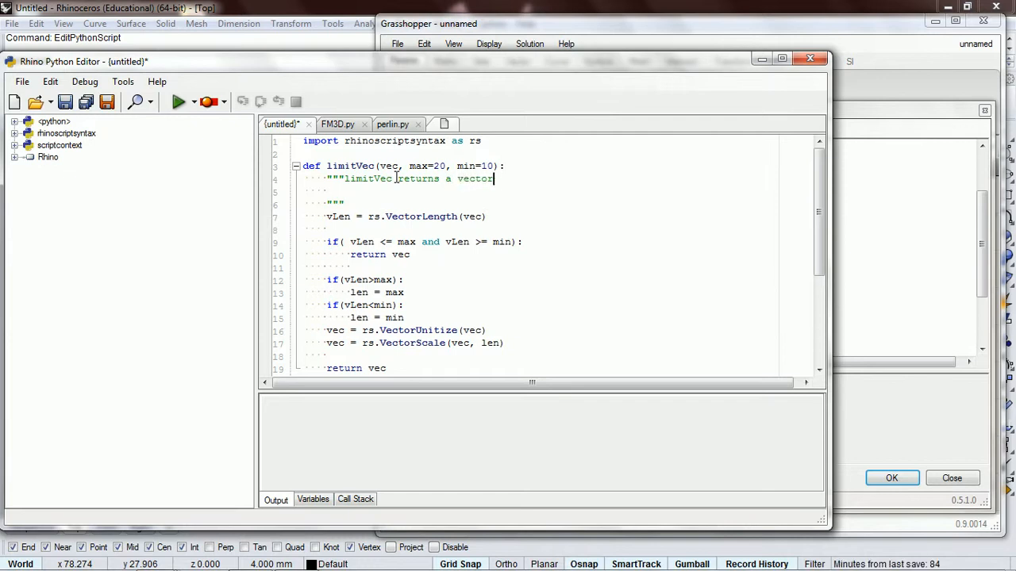
{"action": "type", "text": "whose"}
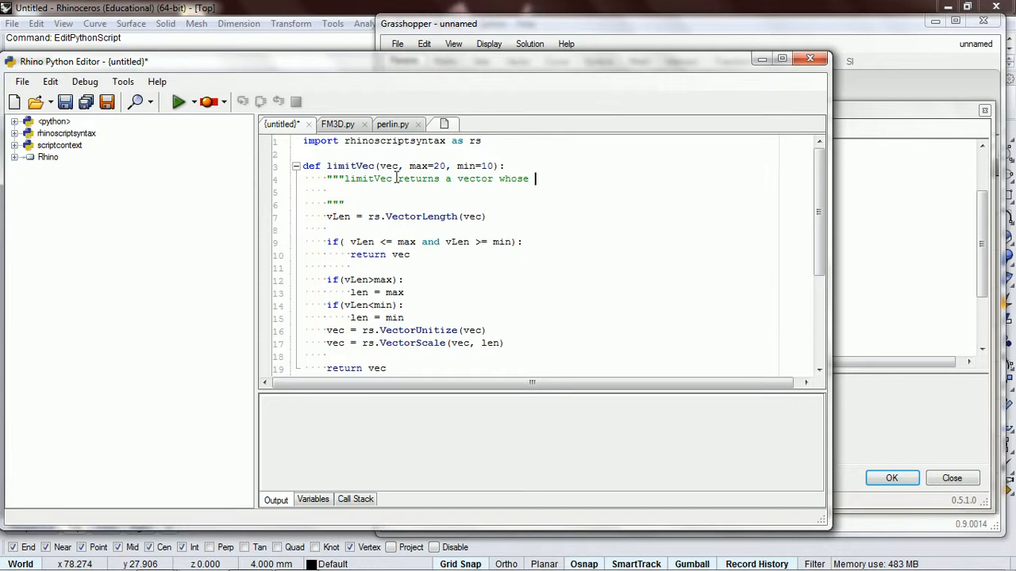
{"action": "type", "text": "len"}
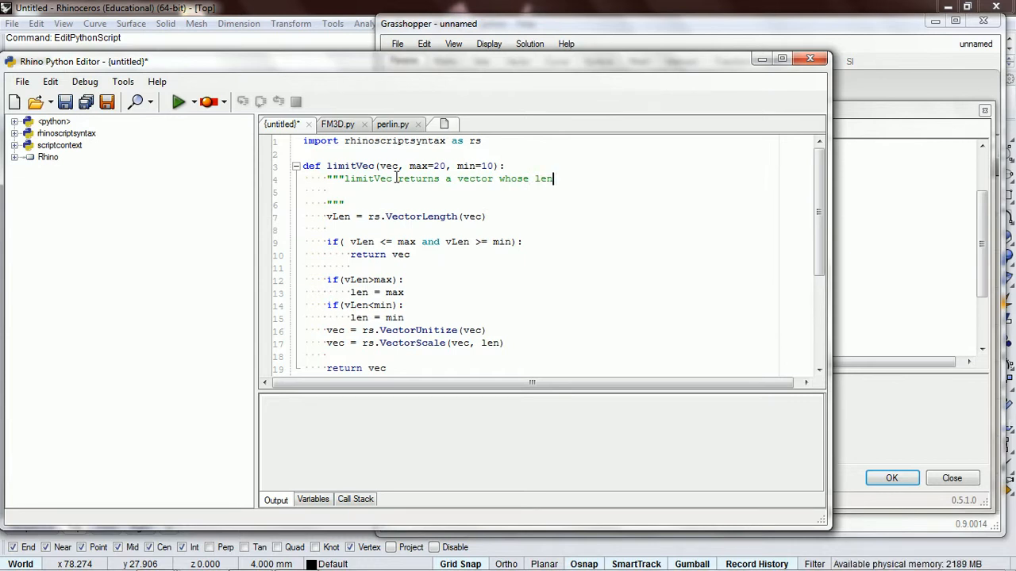
{"action": "type", "text": "gths"}
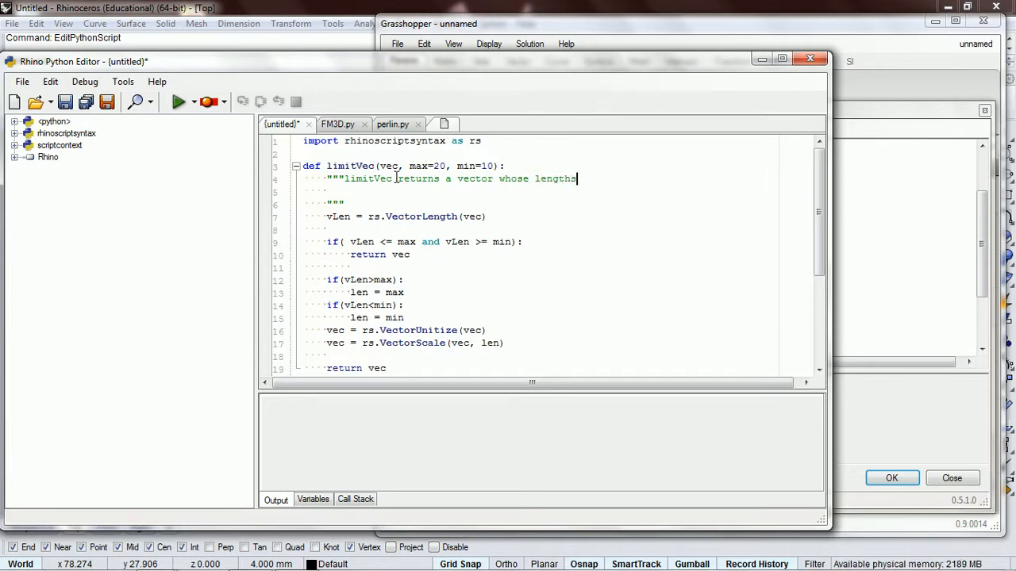
{"action": "type", "text": "is"}
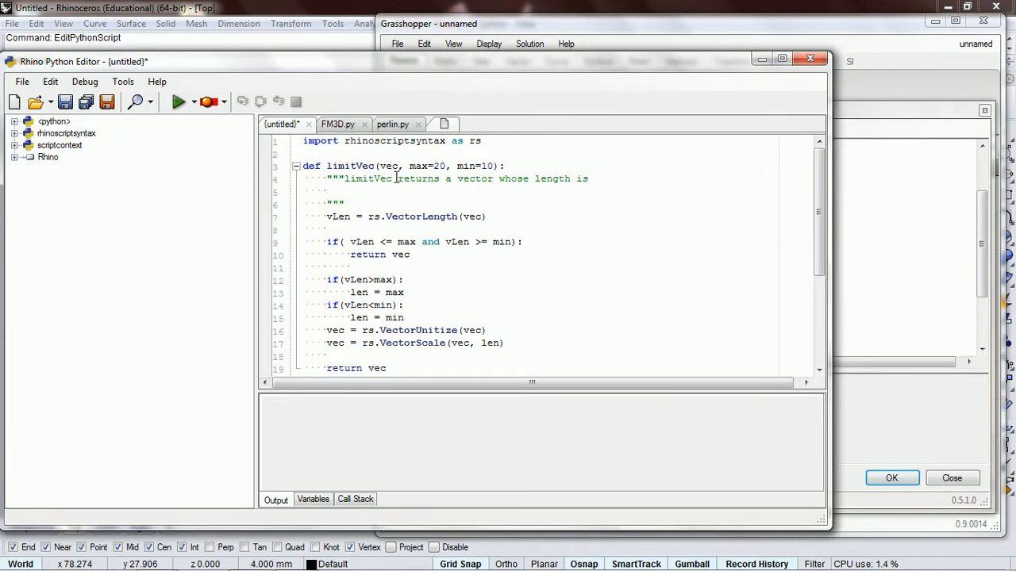
{"action": "type", "text": "inbetween"}
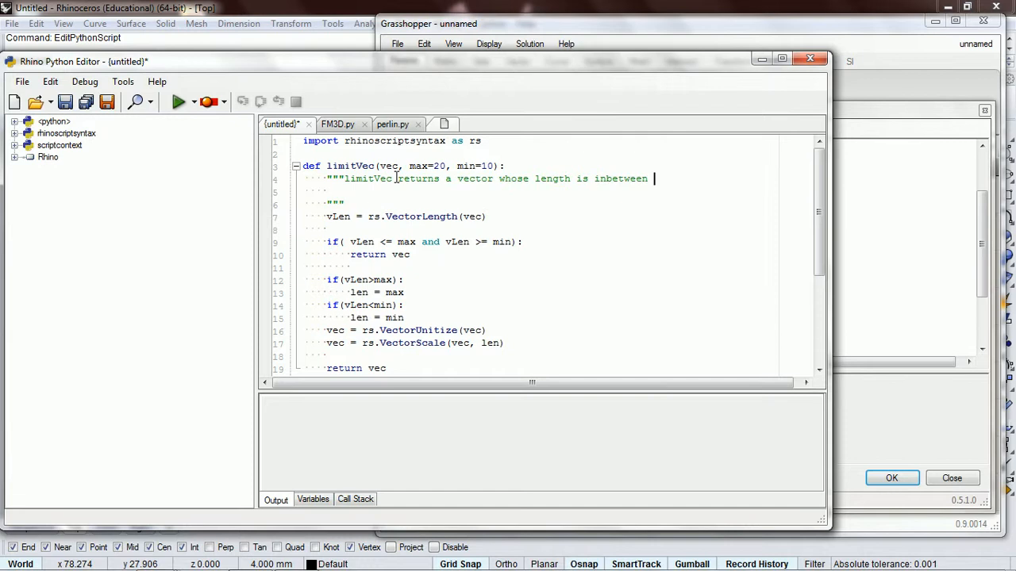
{"action": "type", "text": "Ma"}
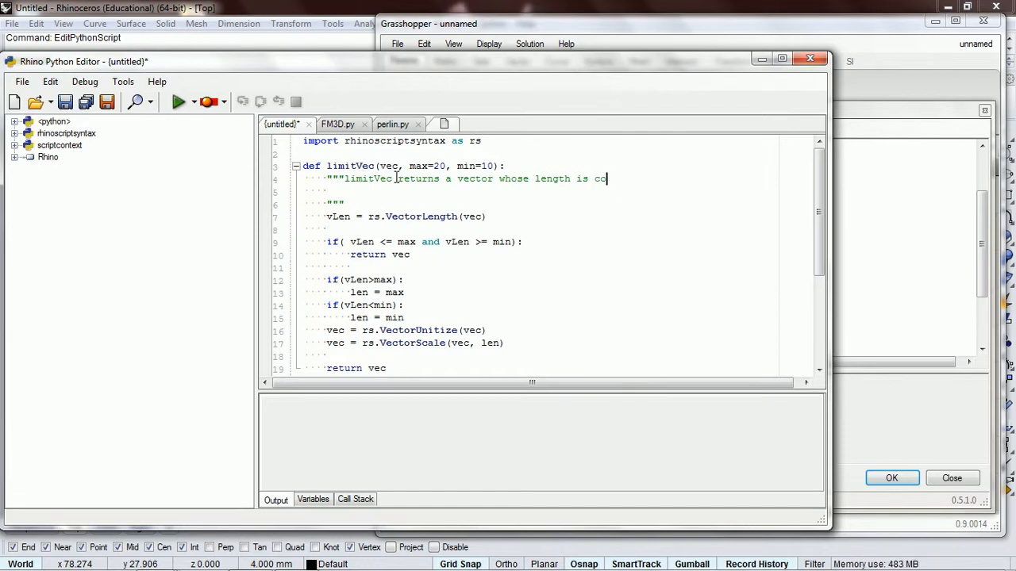
{"action": "type", "text": "nstrained inbetwwen"}
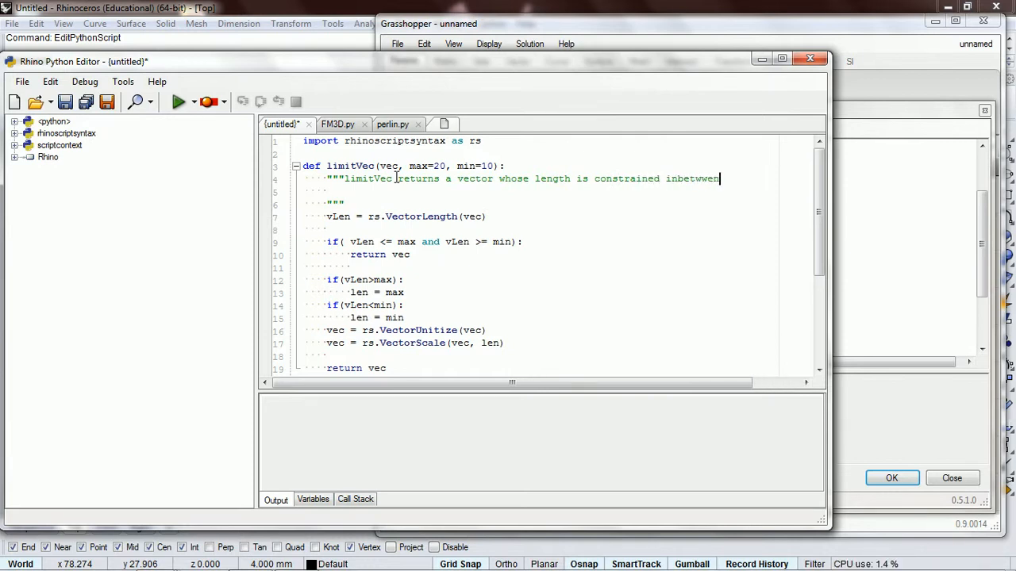
{"action": "key", "text": "BackSpace"}
{"action": "type", "text": "een the"}
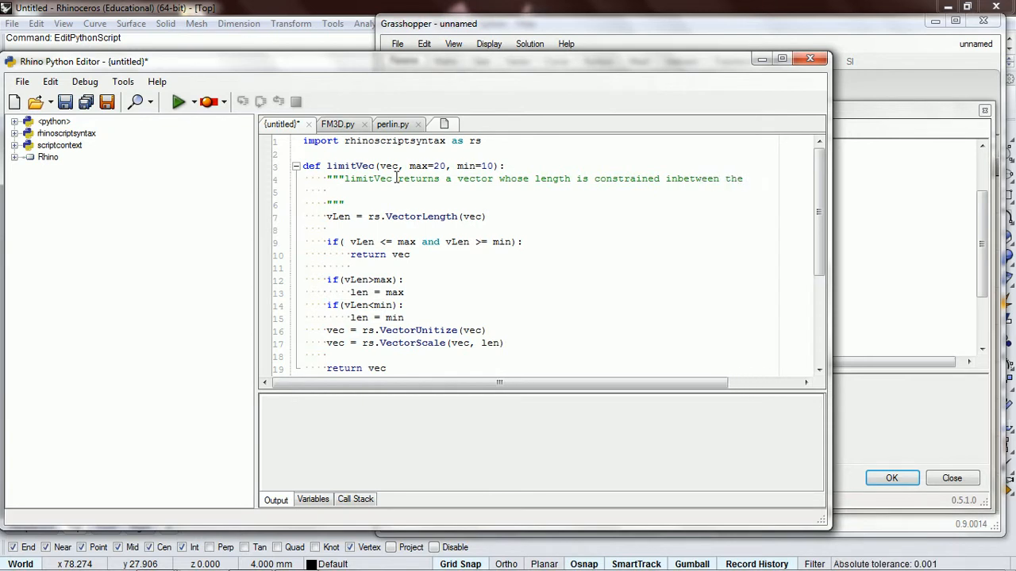
{"action": "type", "text": "variables ma"}
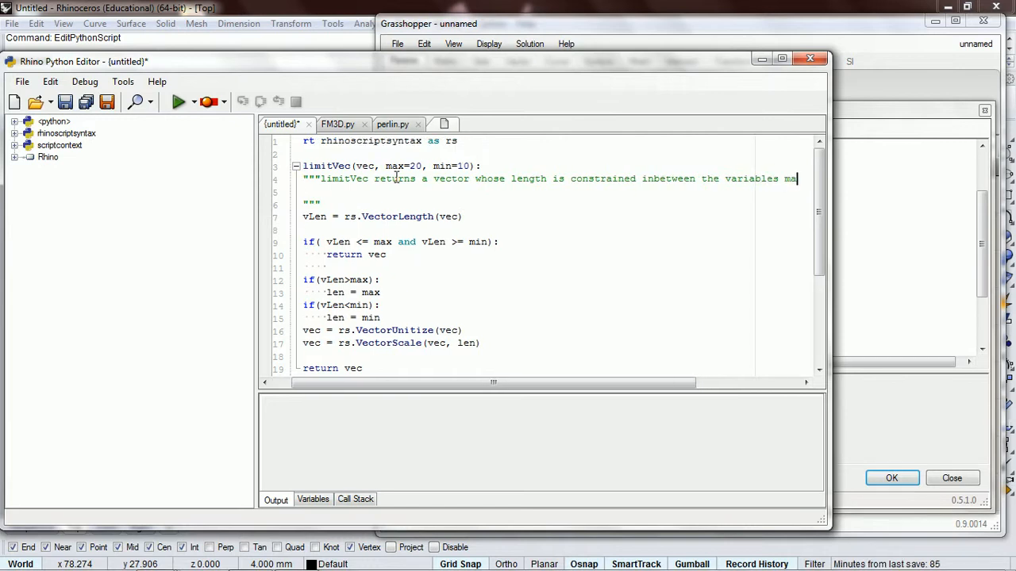
Add docstring lines stating vec is a vector and max and min are floats
{"action": "scroll", "scroll_direction": "right", "scroll_amount": 3}
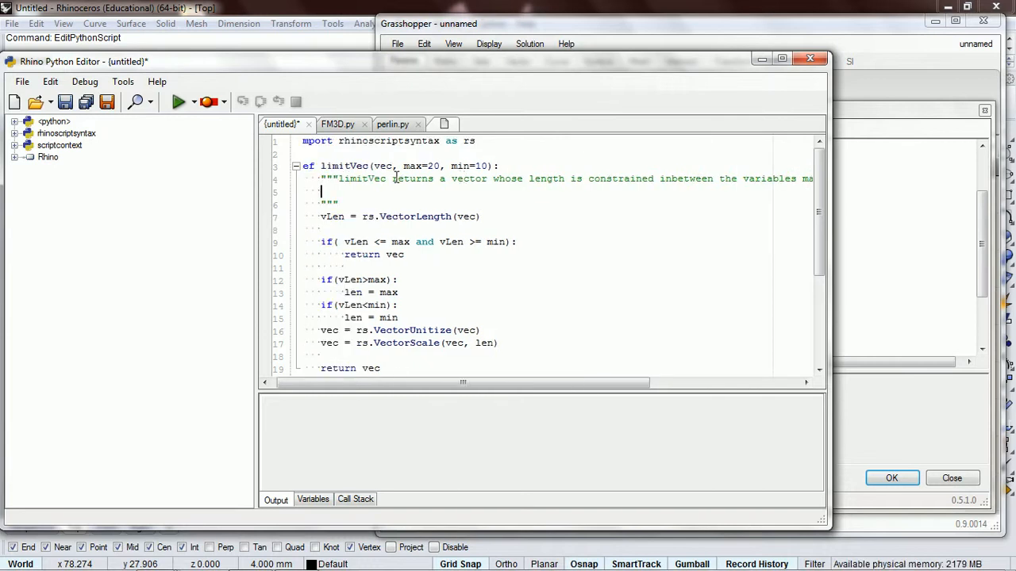
{"action": "key", "text": "enter"}
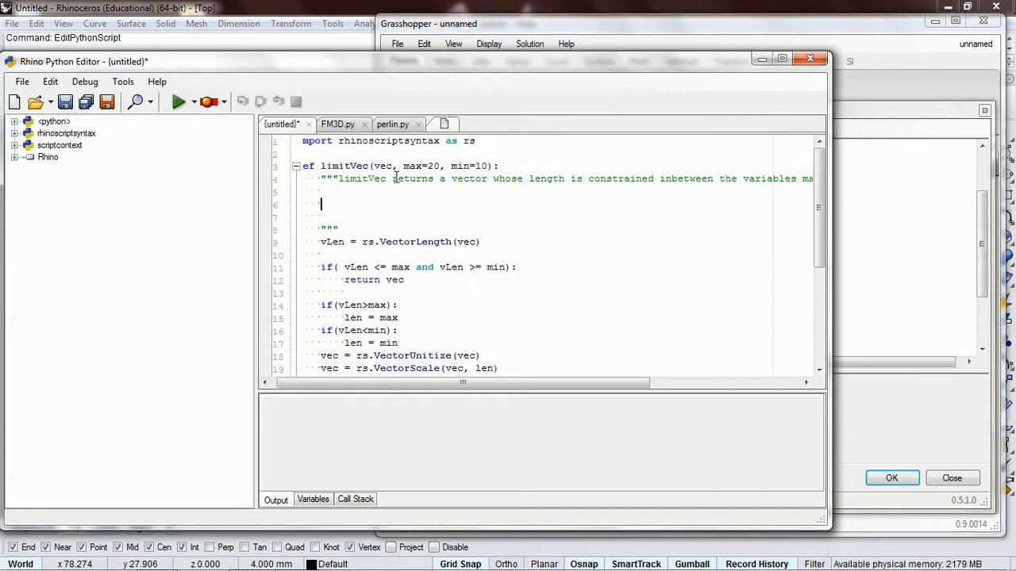
{"action": "type", "text": "vec"}
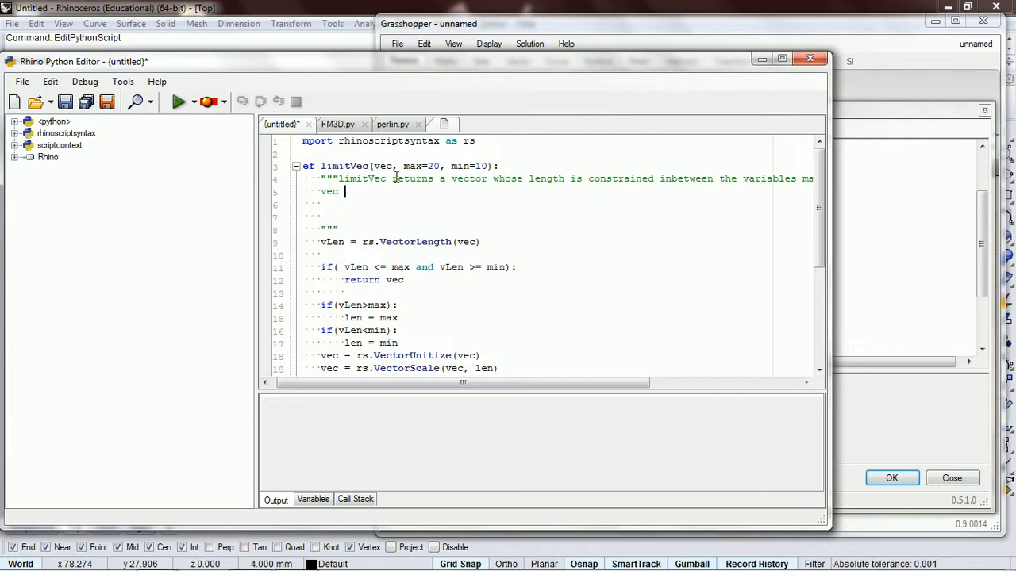
{"action": "type", "text": "is a vector"}
{"action": "type", "text": "max and min"}
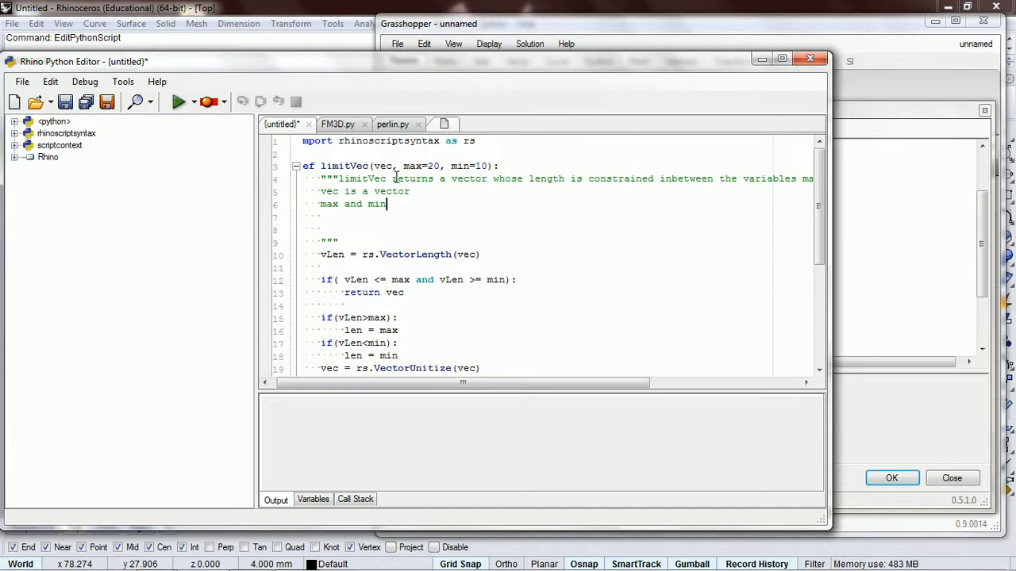
{"action": "type", "text": "are"}
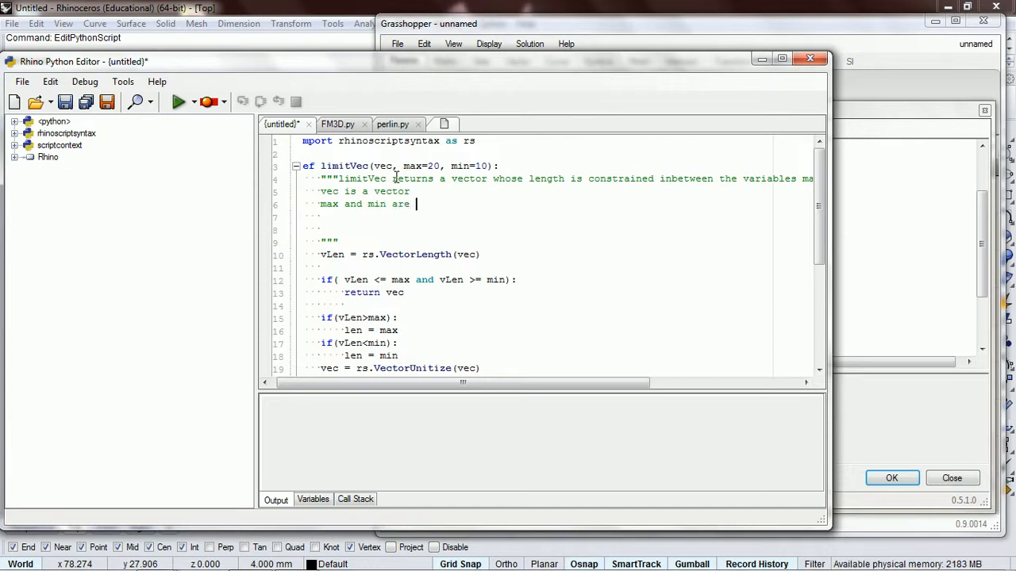
{"action": "type", "text": "floats"}
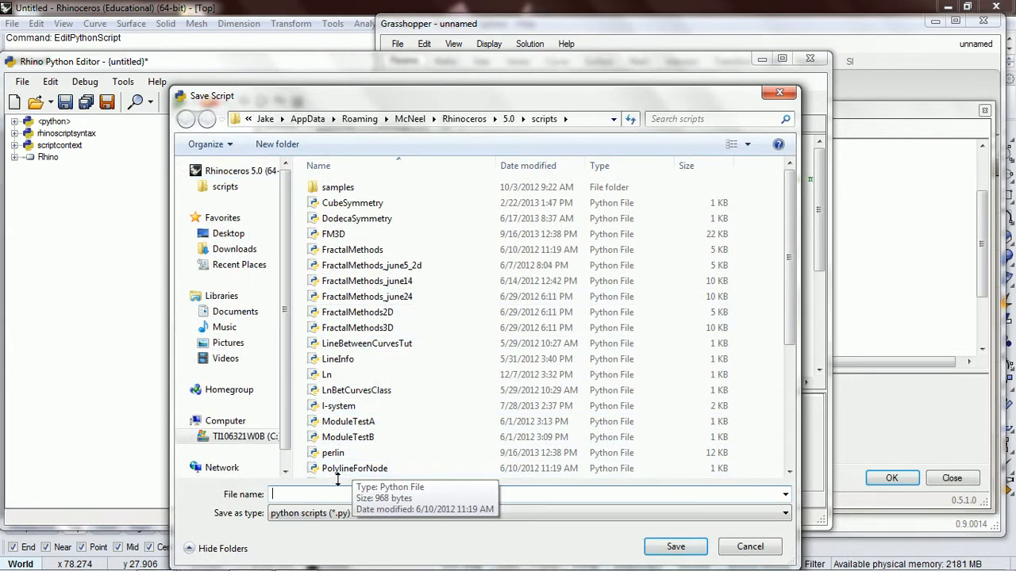
Save the script as MyMethods.py in the Rhino scripts folder
{"action": "type", "text": "MyMethods"}
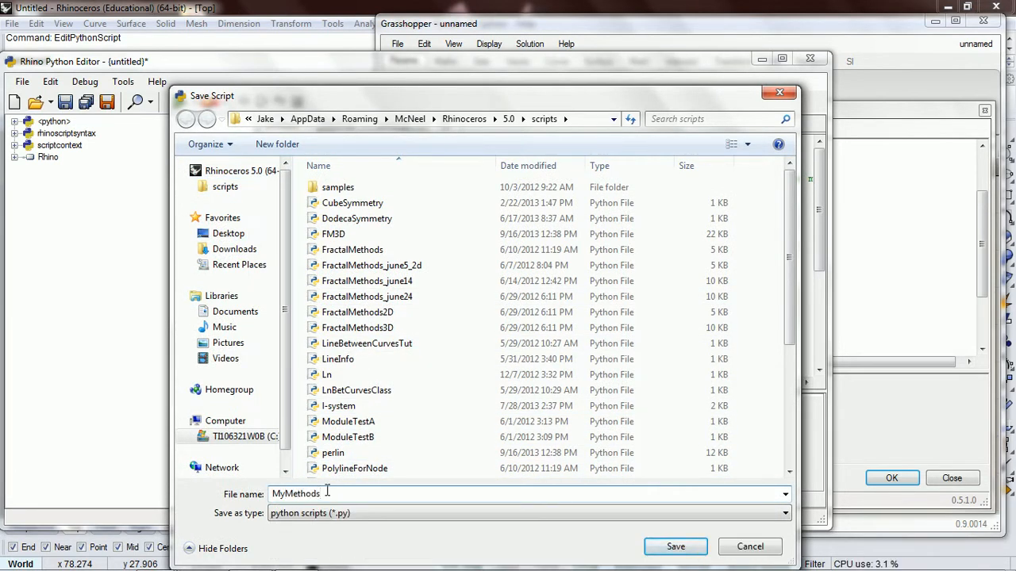
{"action": "type", "text": "."}
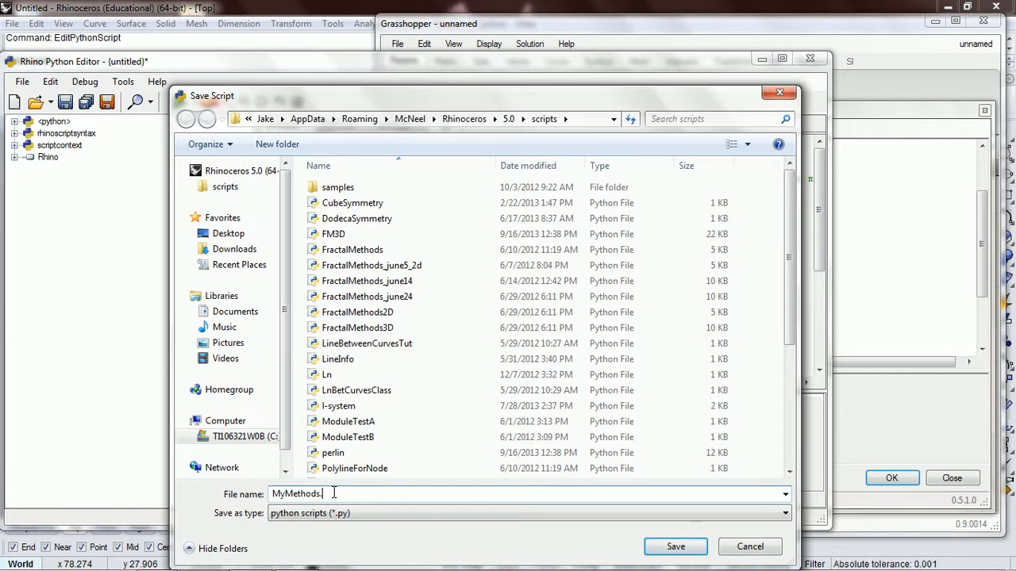
{"action": "left_click", "coordinate": [677, 546]}
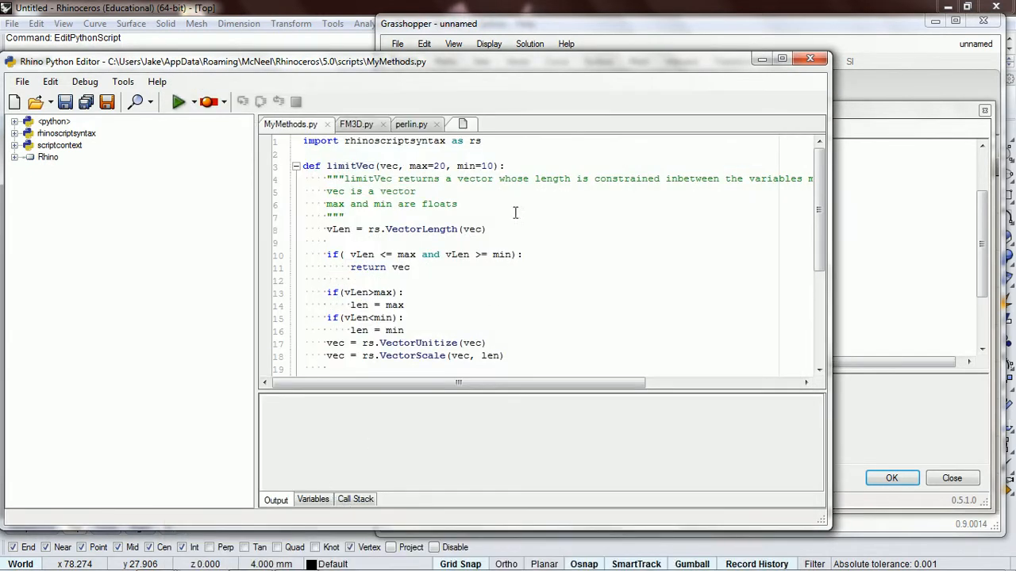
{"action": "mouse_move", "coordinate": [467, 274]}
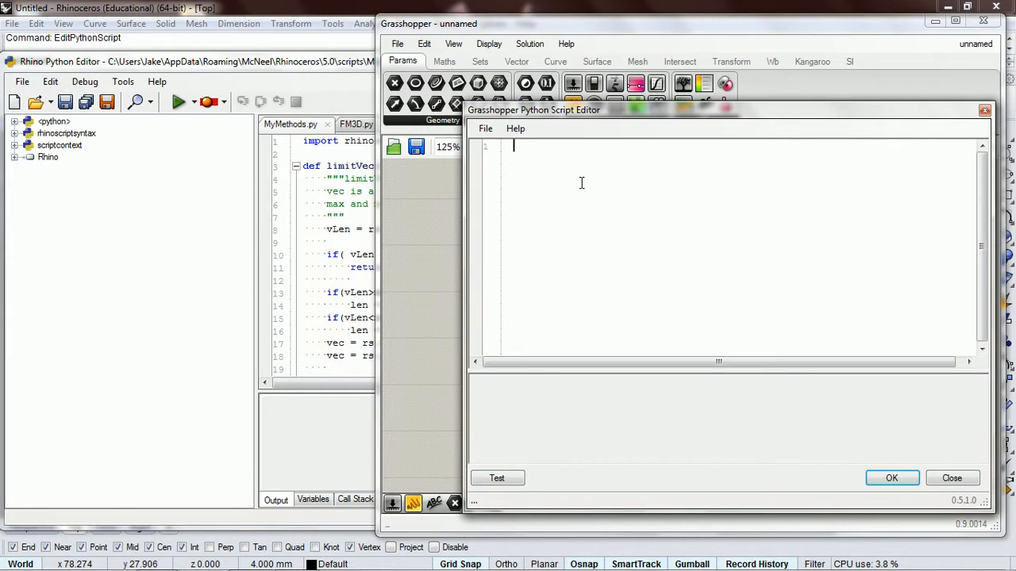
Write the import lines, including 'import MyMethods as mm'
{"action": "type", "text": "import"}
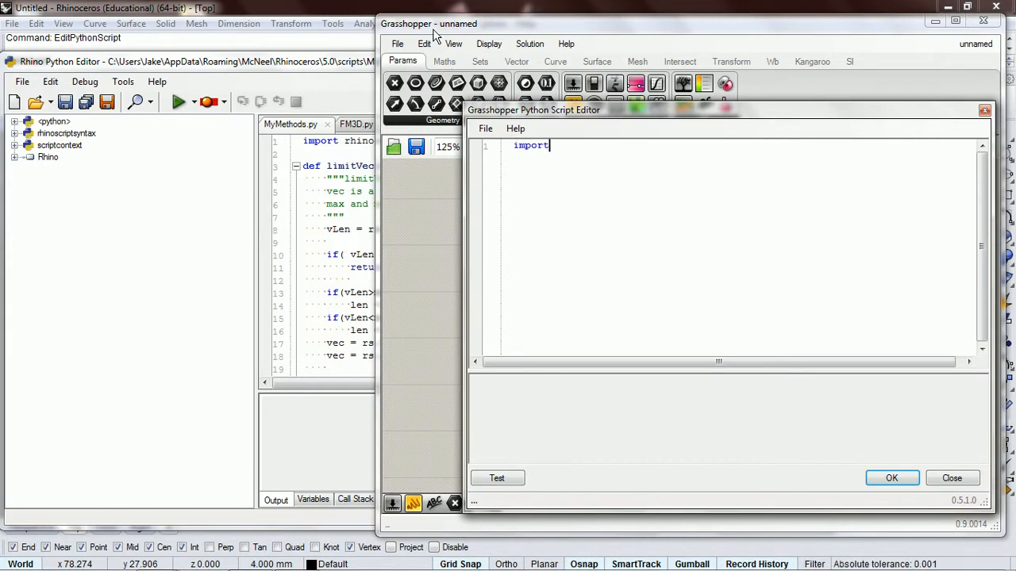
{"action": "type", "text": "rhinoscriptsyntax as"}
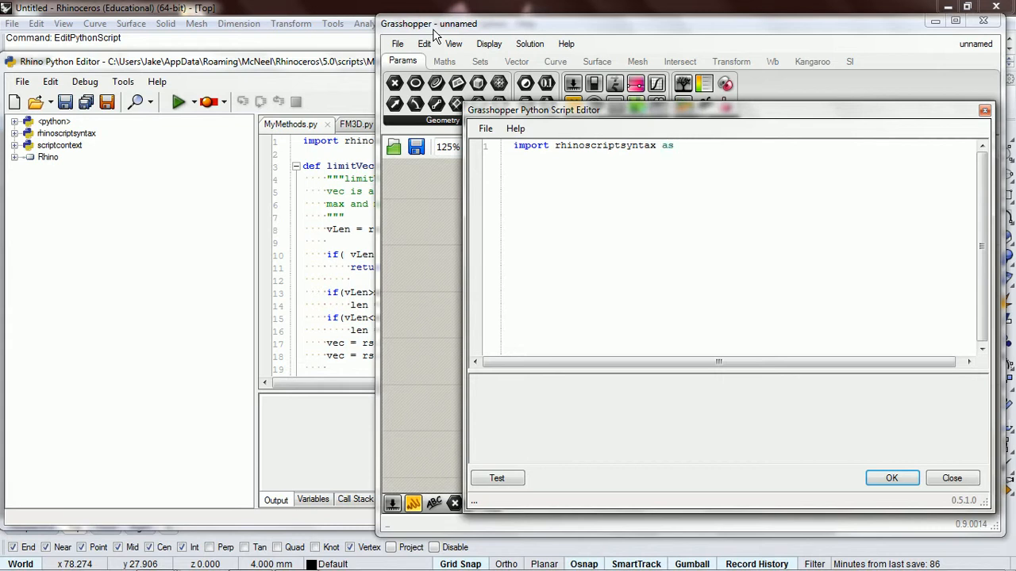
{"action": "type", "text": "imp"}
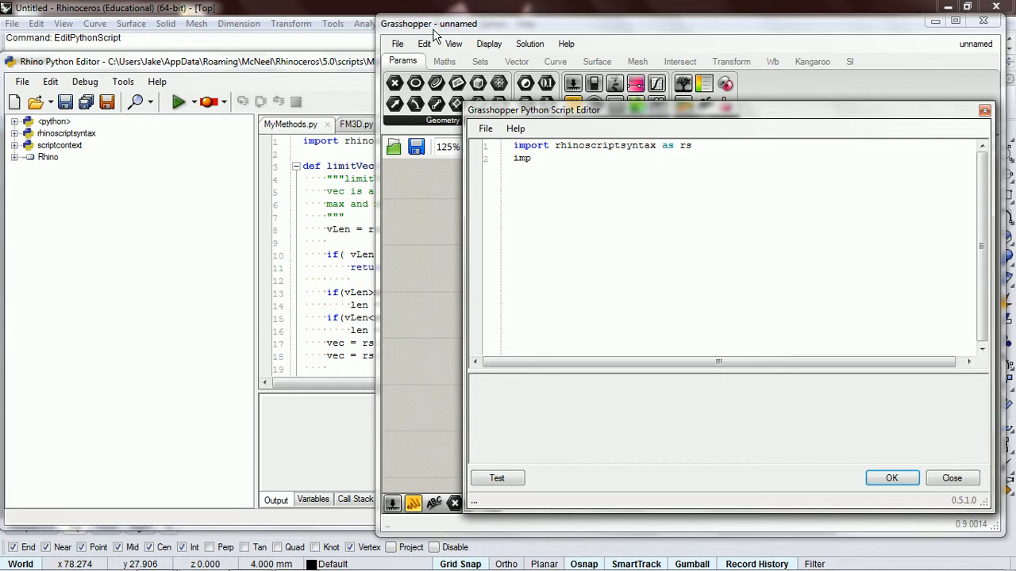
{"action": "type", "text": "M"}
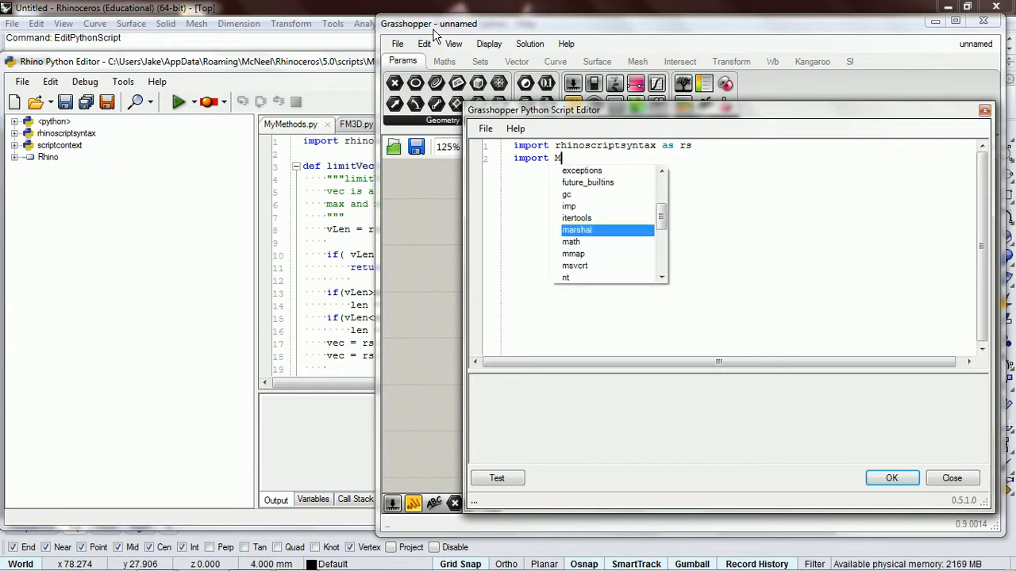
{"action": "type", "text": "yMethods as"}
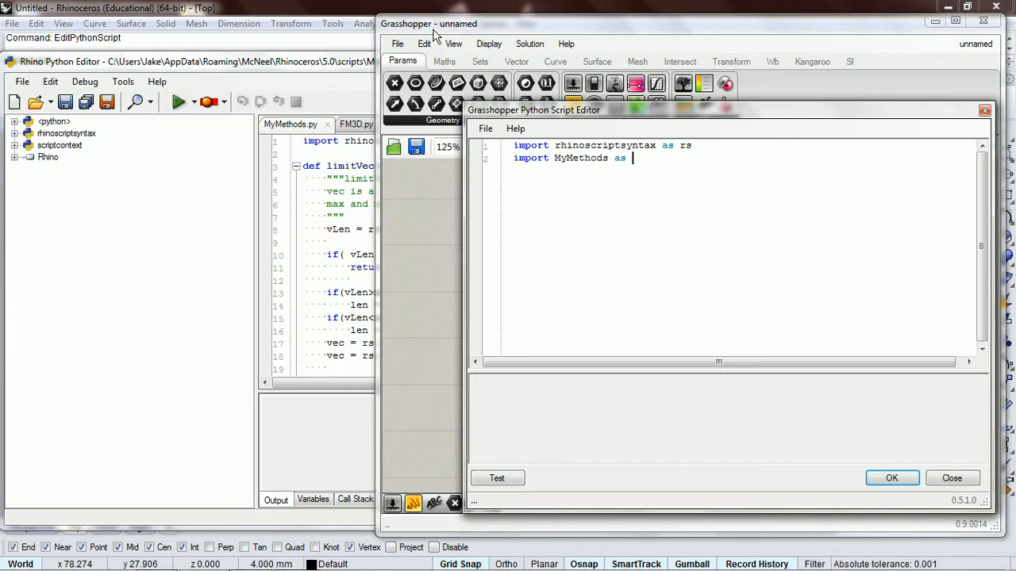
{"action": "type", "text": "mm"}
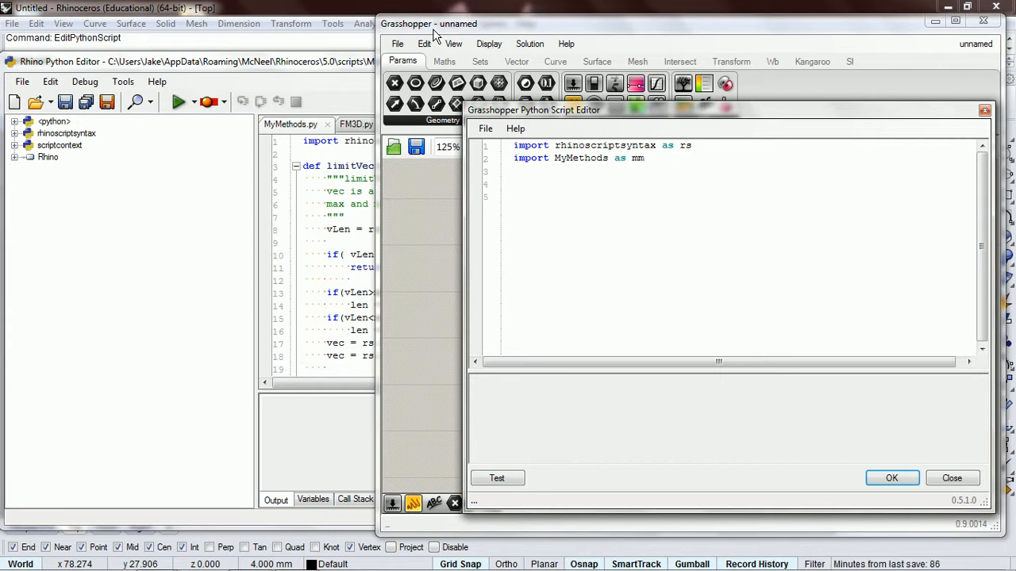
Write 'a = mm.limitVec(vec, max, min)' as the component's output
{"action": "type", "text": "mm.limitVec"}
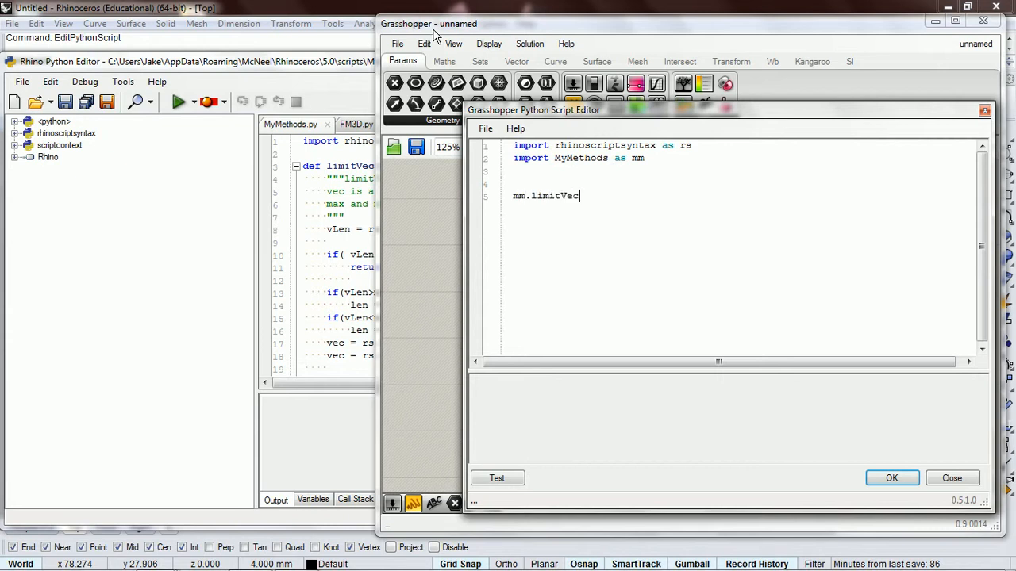
{"action": "type", "text": "("}
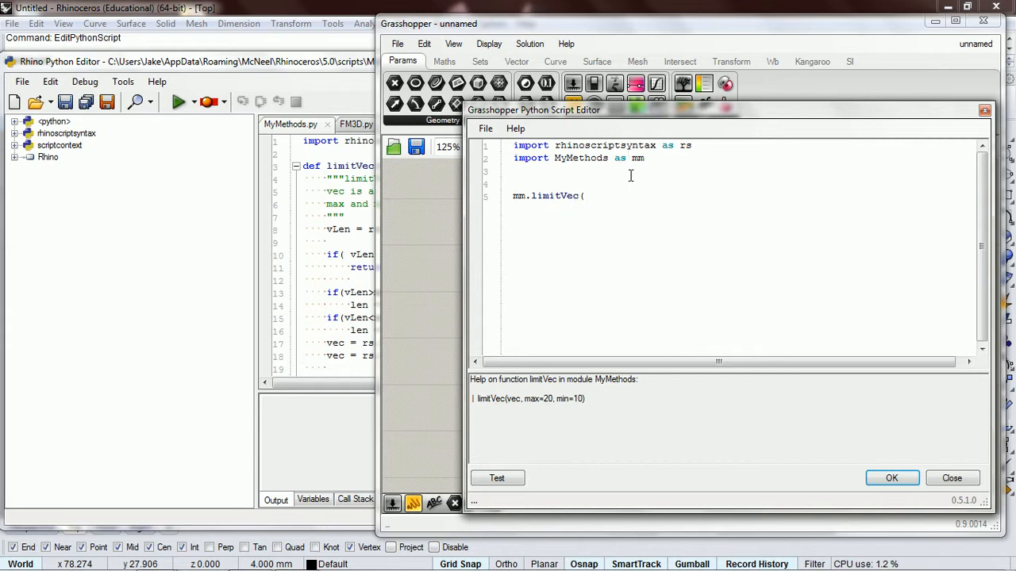
{"action": "type", "text": "vec,"}
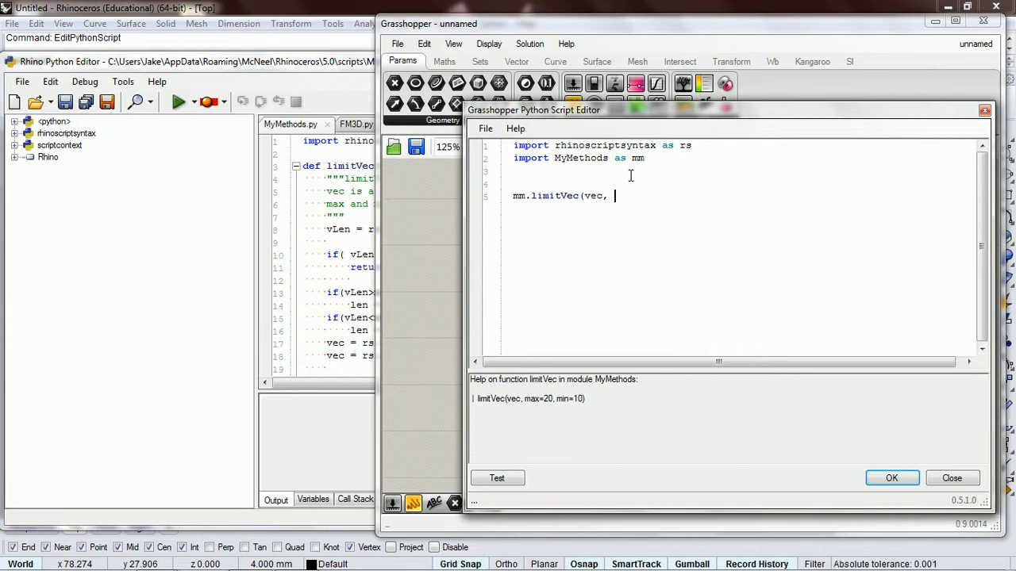
{"action": "type", "text": "max,"}
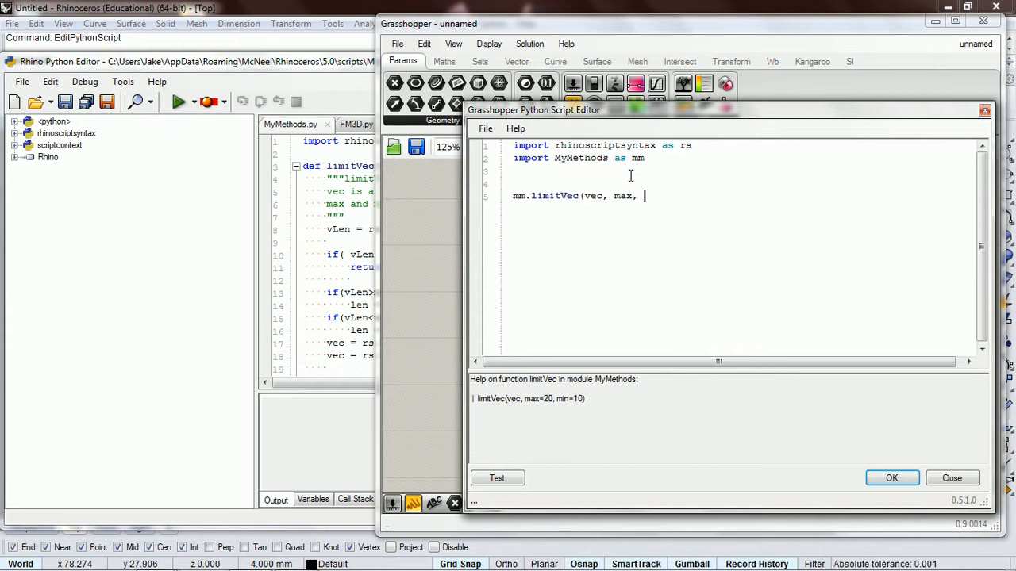
{"action": "type", "text": "min"}
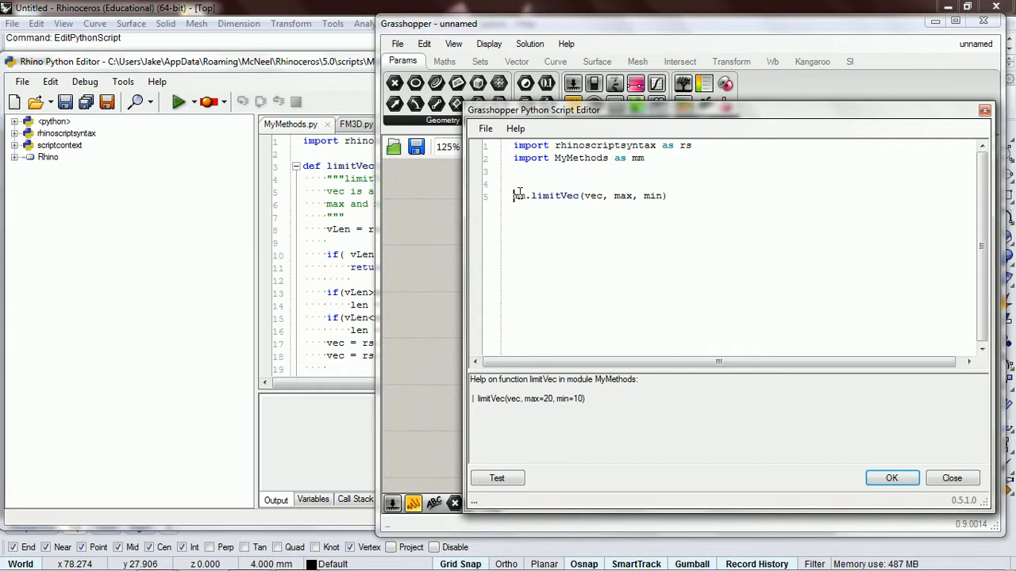
{"action": "type", "text": "a ="}
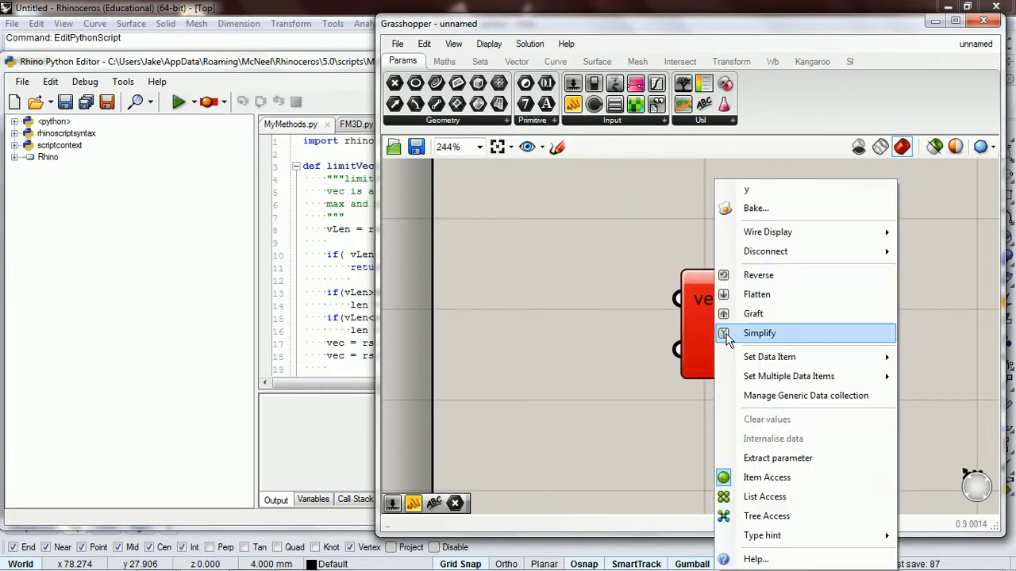
Rename the component's inputs to max and min for the 20 and 10 sliders
{"action": "type", "text": "ma"}
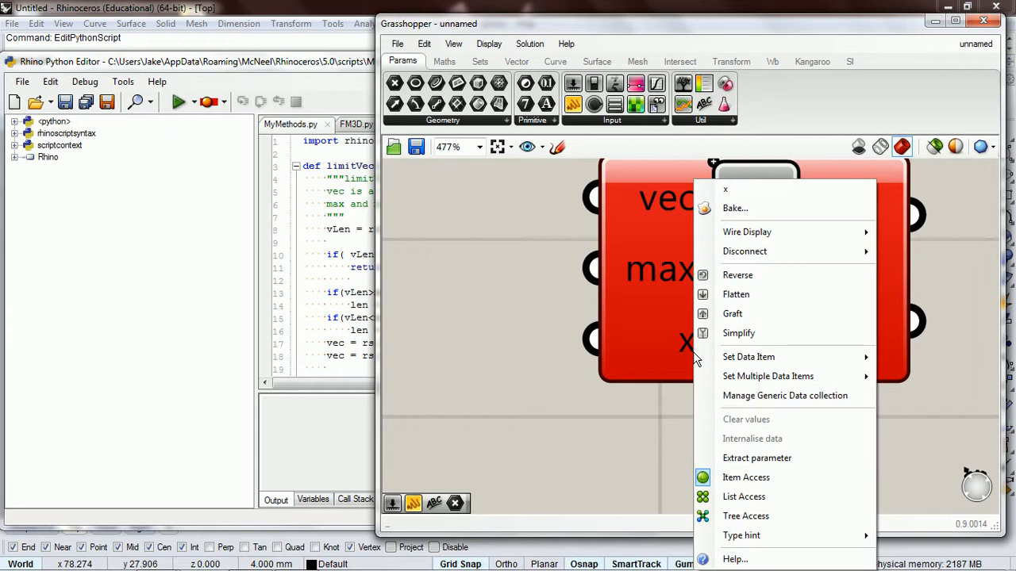
{"action": "type", "text": "mi"}
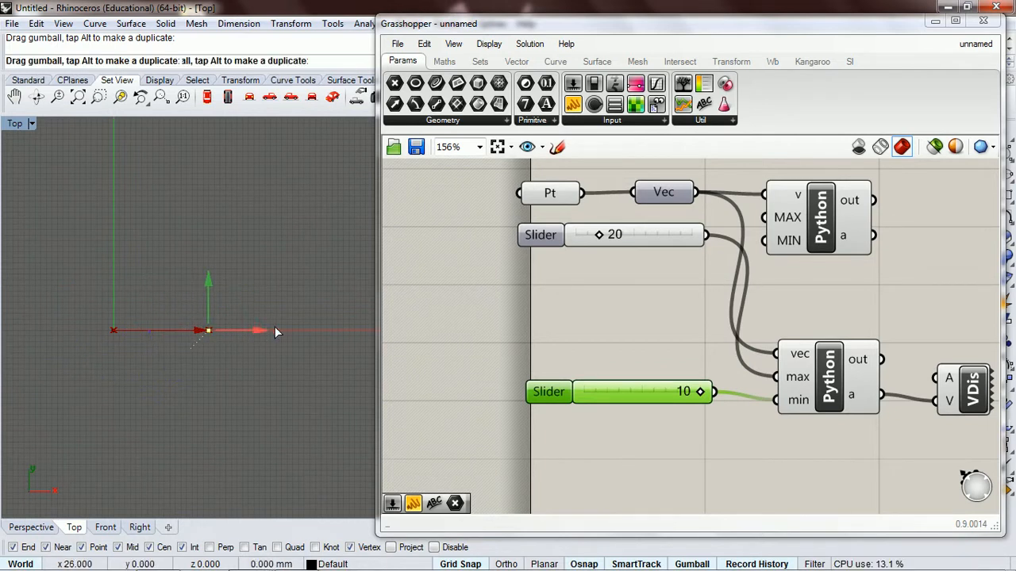
Move the point right, recheck the component's limitVec script, and enter EditPythonScript in Rhino
{"action": "left_click_drag", "start_coordinate": [207, 328], "coordinate": [283, 328]}
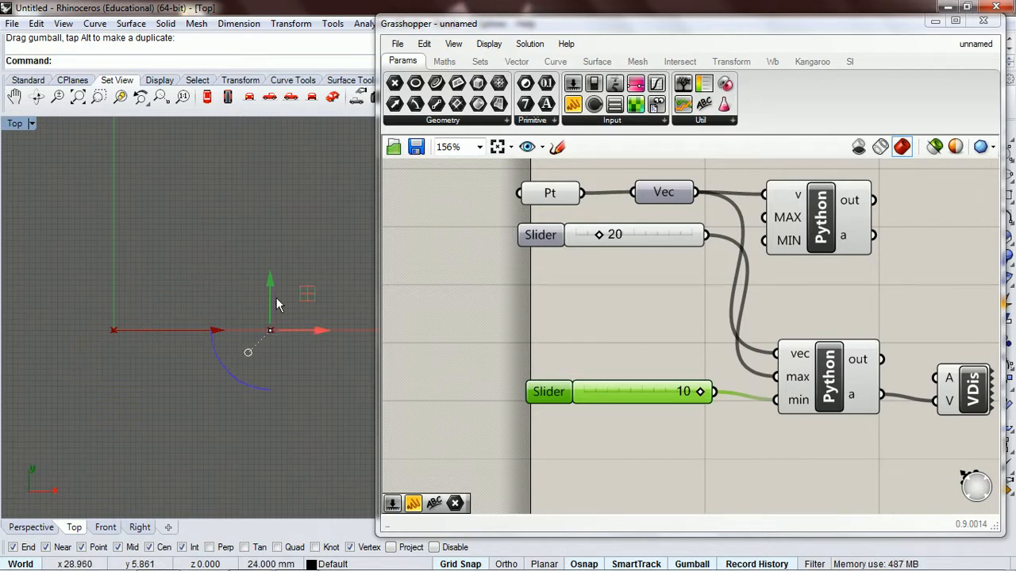
{"action": "left_click", "coordinate": [539, 235]}
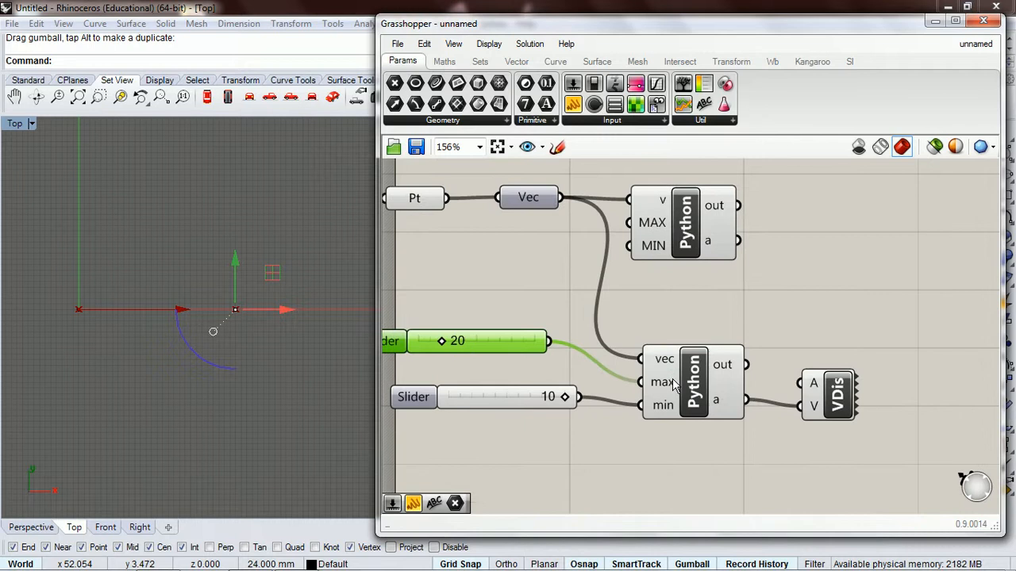
{"action": "double_click", "coordinate": [692, 381]}
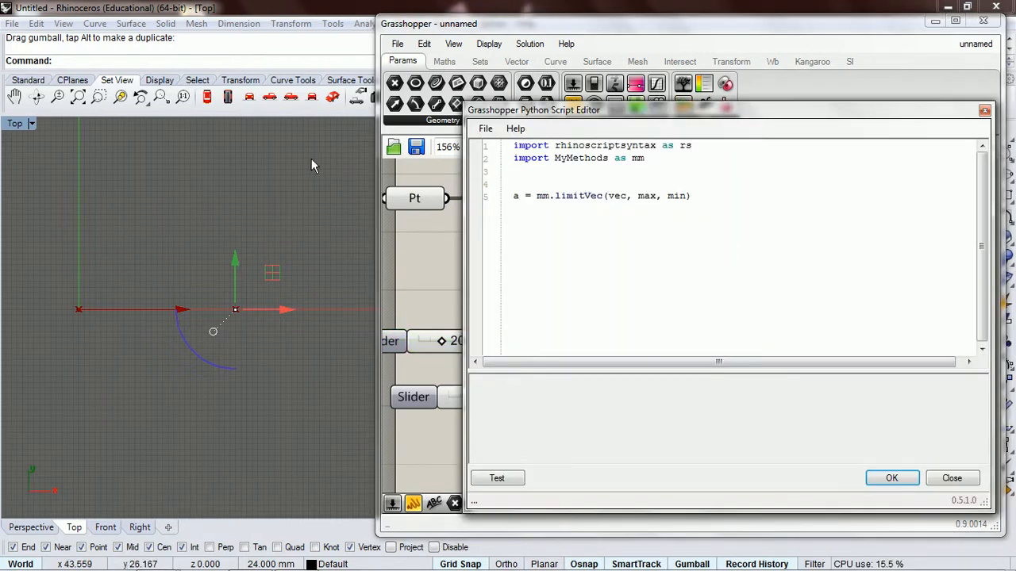
{"action": "type", "text": "EditPythonScript"}
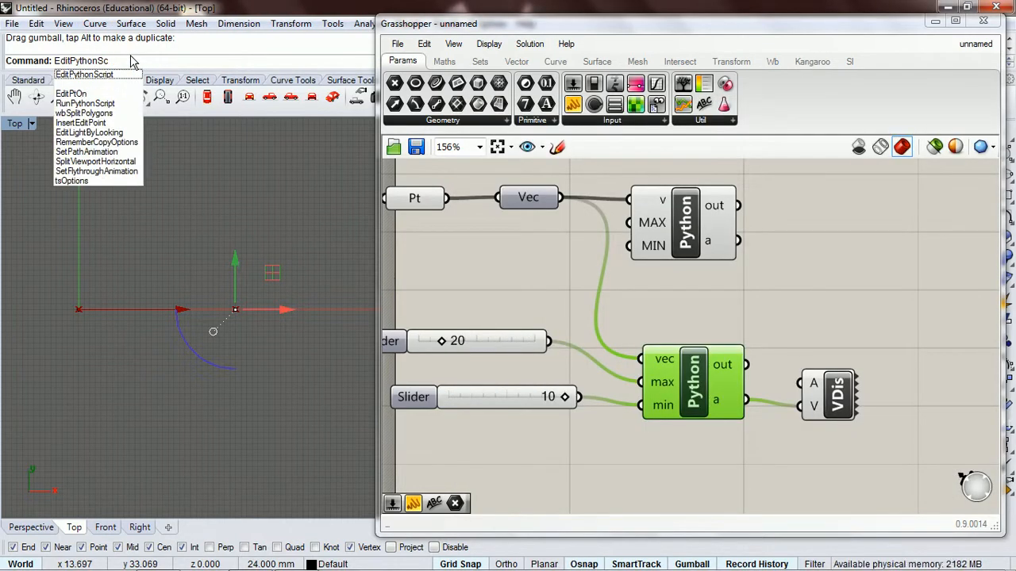
Review limitVec's length-clamping code in MyMethods.py, then close the Rhino Python Editor
{"action": "left_click", "coordinate": [82, 74]}
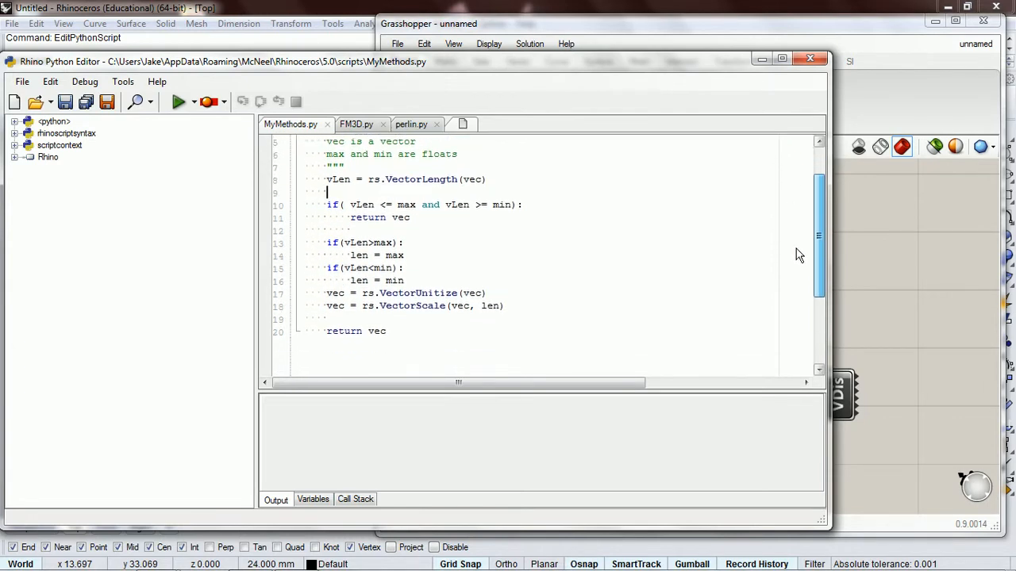
{"action": "scroll", "scroll_direction": "up", "scroll_amount": 3}
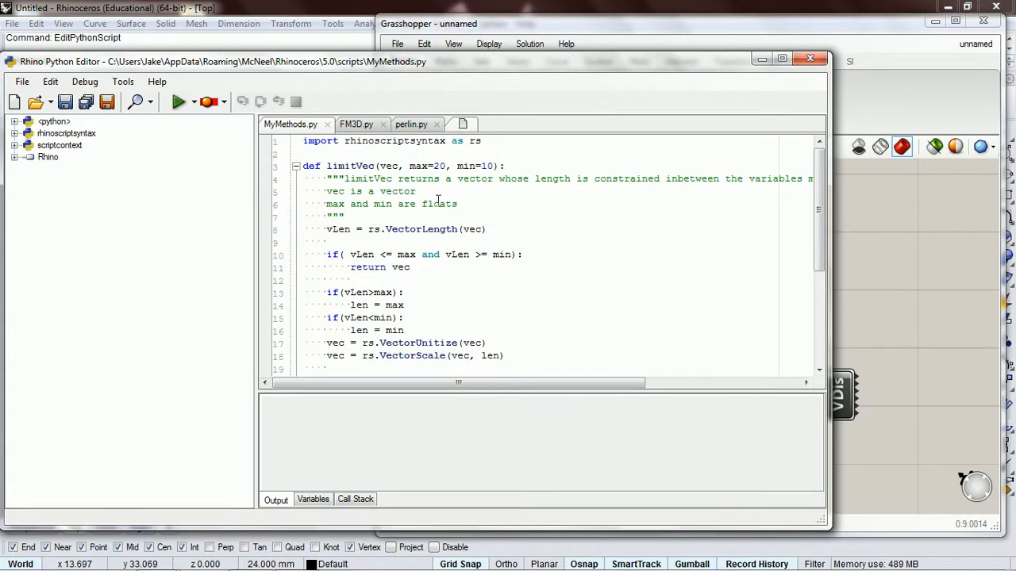
{"action": "mouse_move", "coordinate": [689, 101]}
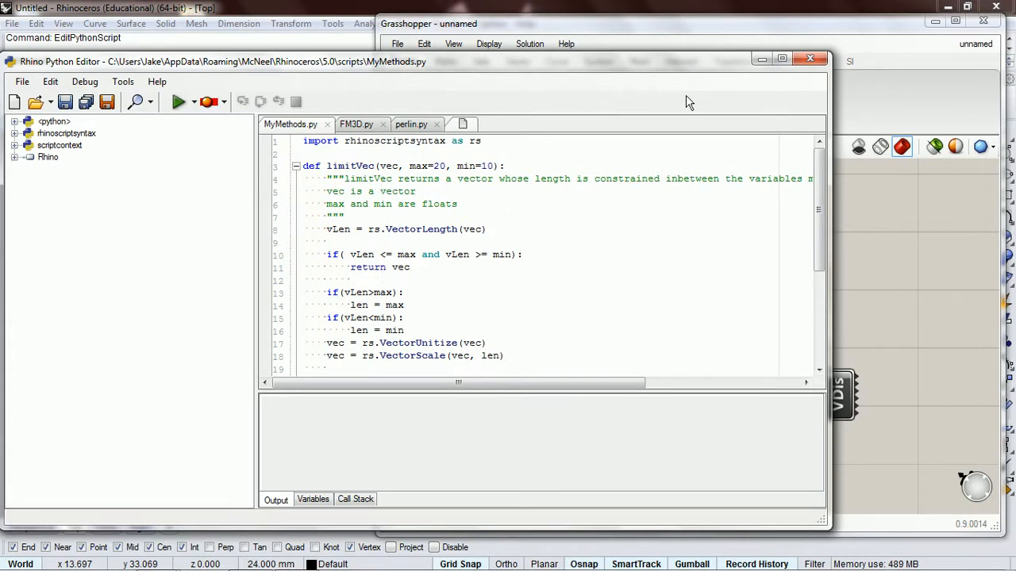
{"action": "mouse_move", "coordinate": [810, 59]}
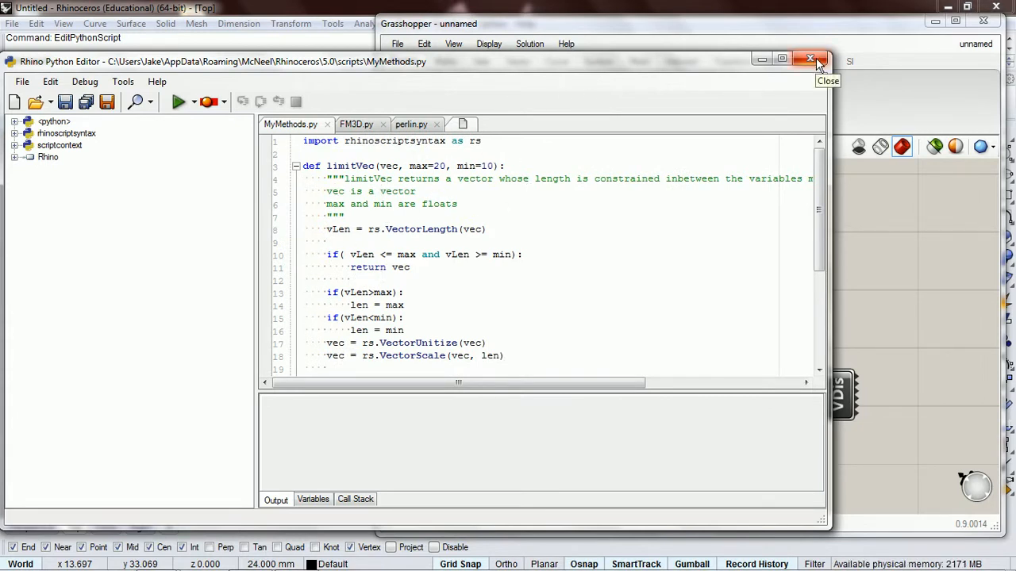
{"action": "left_click", "coordinate": [809, 58]}
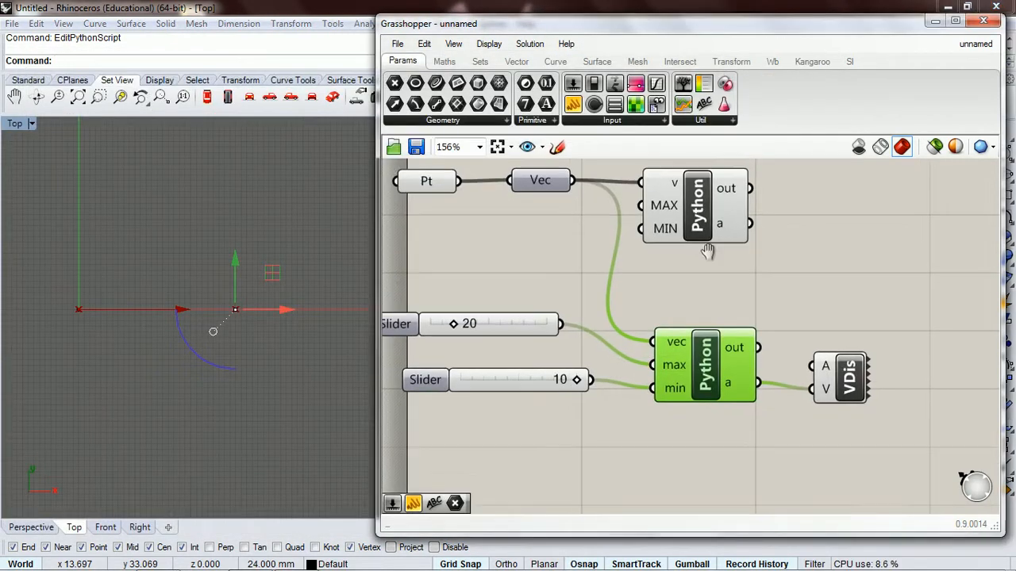
Reopen the vec/max/min Python component's script showing the MyMethods import and limitVec call
{"action": "double_click", "coordinate": [695, 205]}
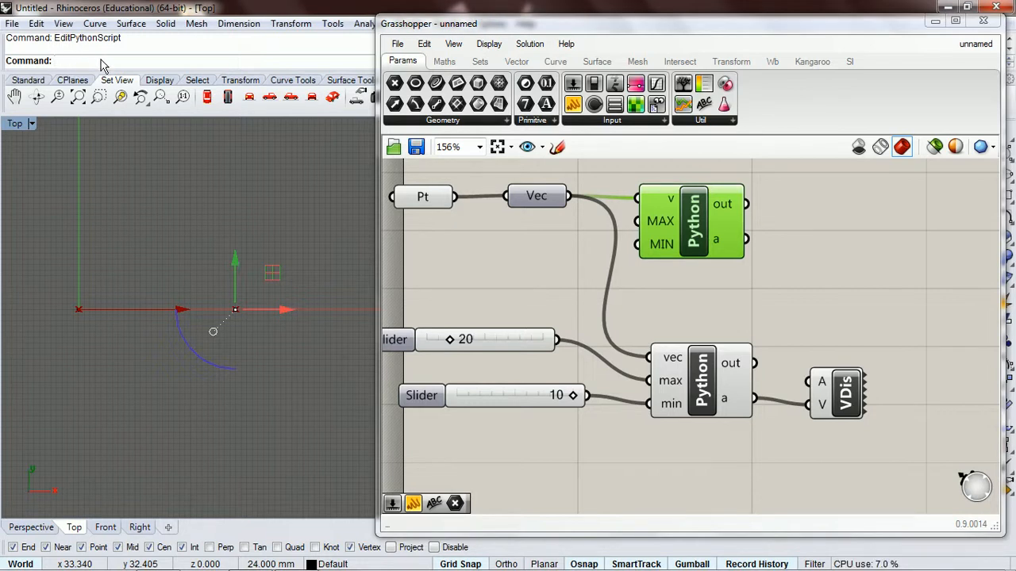
{"action": "scroll", "scroll_direction": "down", "scroll_amount": 3}
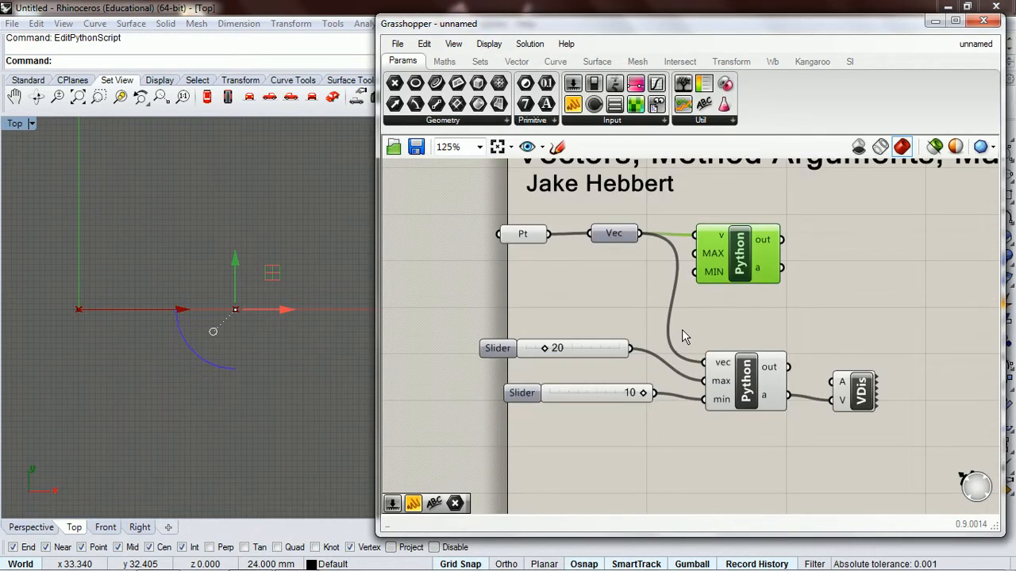
{"action": "double_click", "coordinate": [738, 253]}
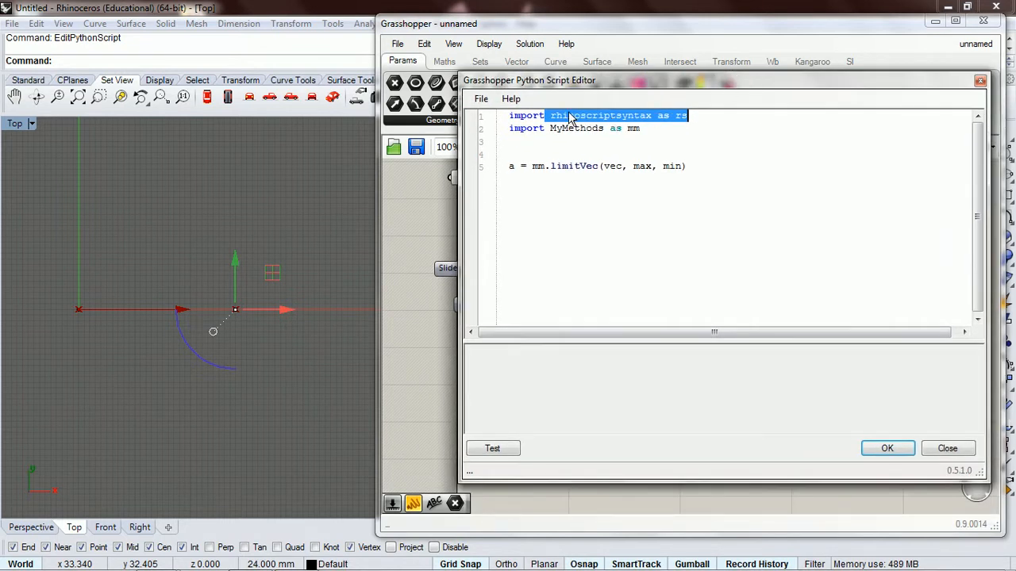
Rewrite the import and call to use the full MyMethods name and test-run it
{"action": "left_click", "coordinate": [692, 116]}
{"action": "type", "text": "M"}
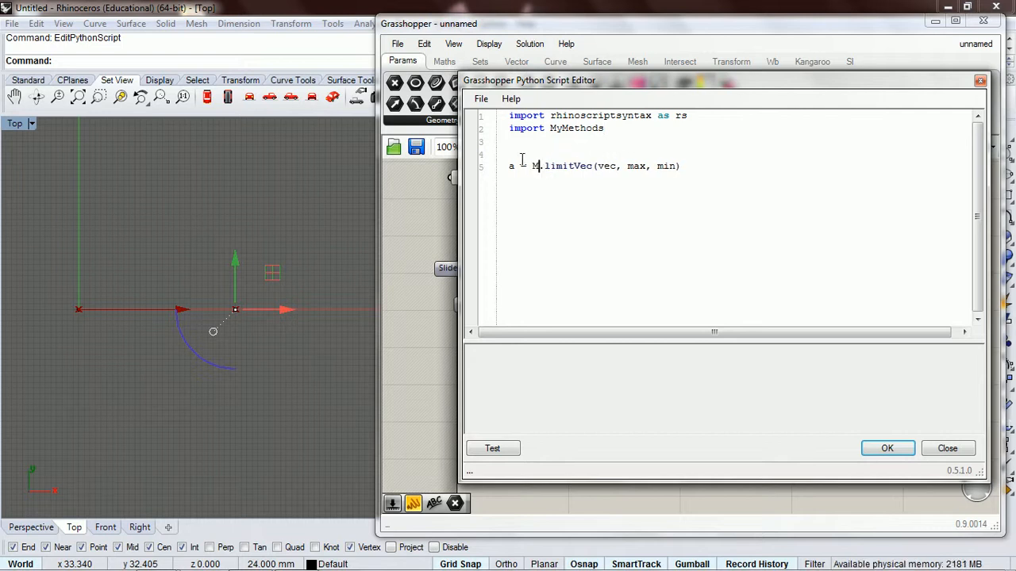
{"action": "type", "text": "yMethods"}
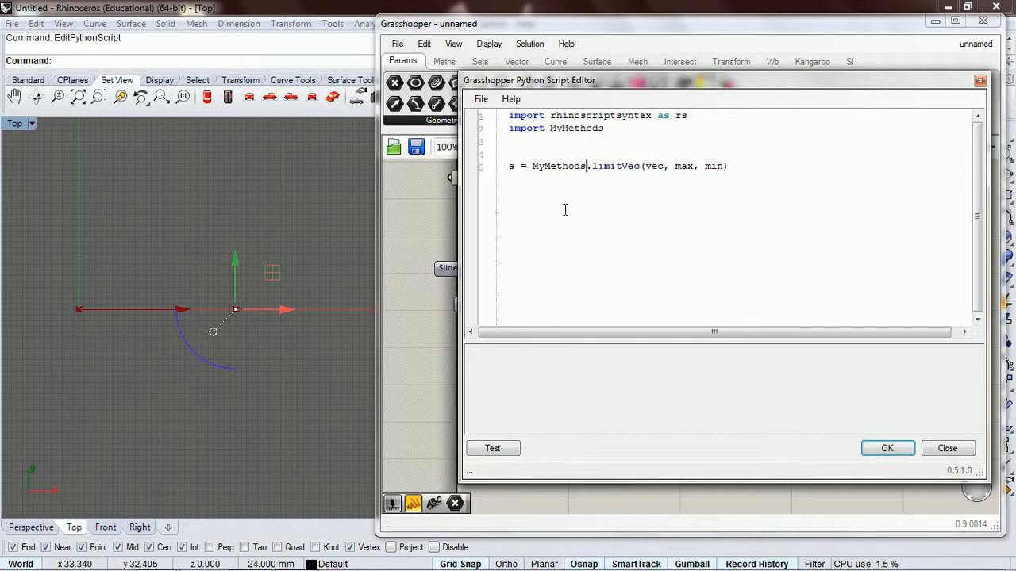
{"action": "left_click", "coordinate": [492, 447]}
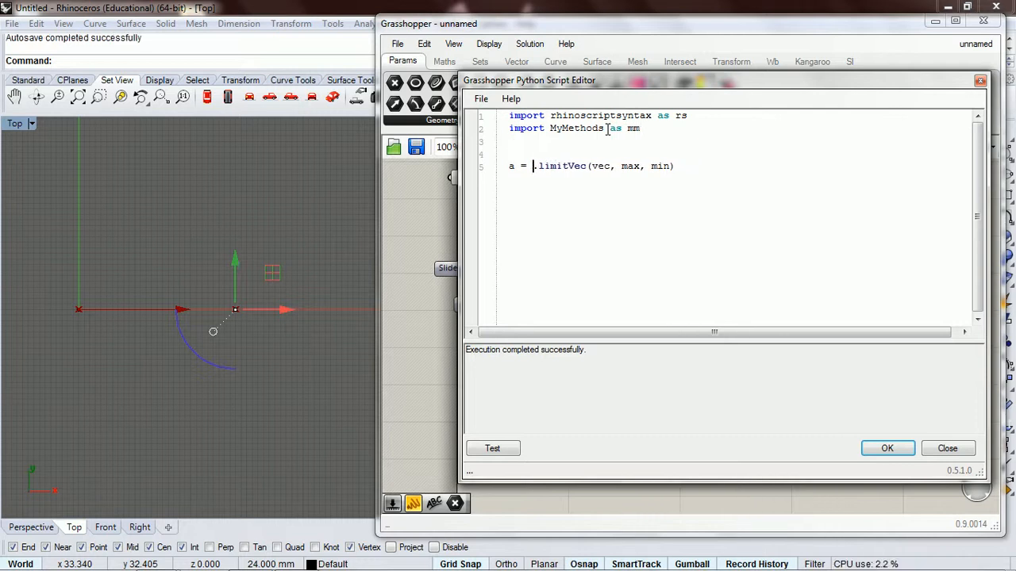
Restore the mm alias for the limitVec call and accept the script, closing the editor
{"action": "type", "text": "mm"}
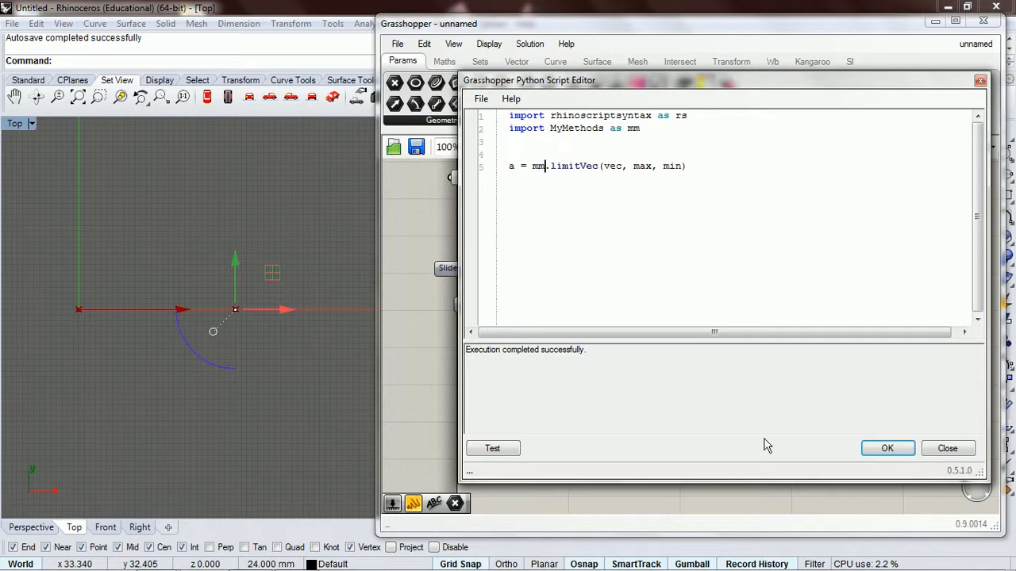
{"action": "left_click", "coordinate": [887, 448]}
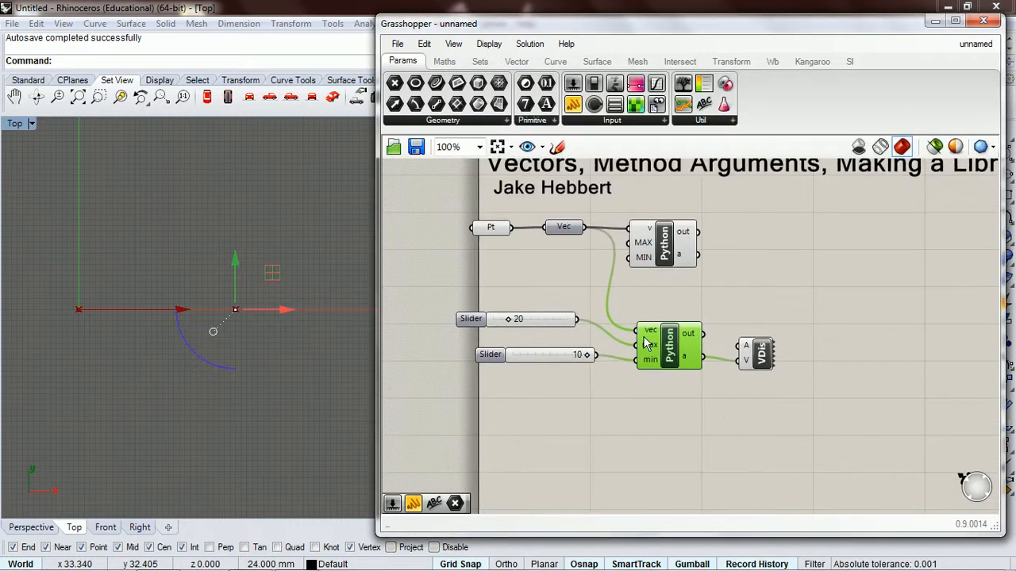